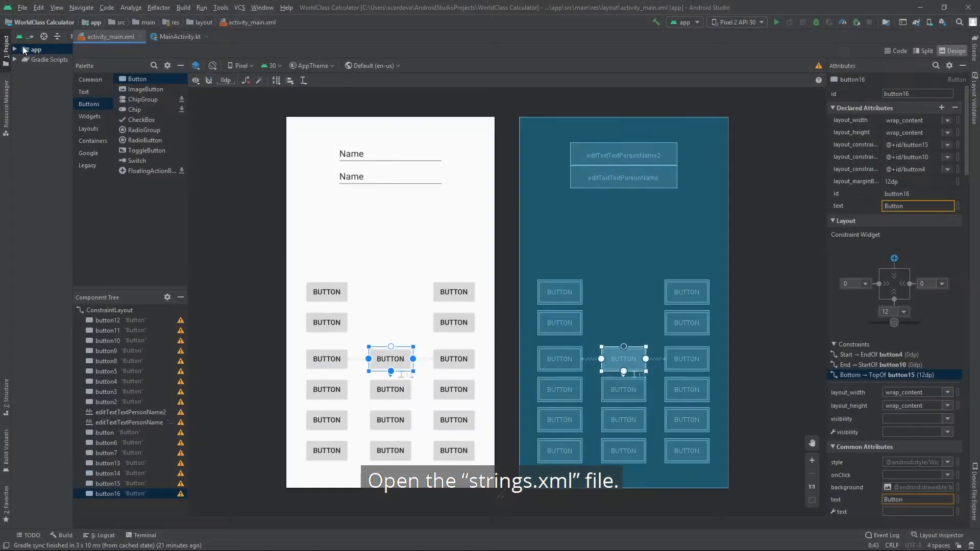
# Step: Expand app > res > values in the Project pane to reach strings.xml
pyautogui.click(20, 50)
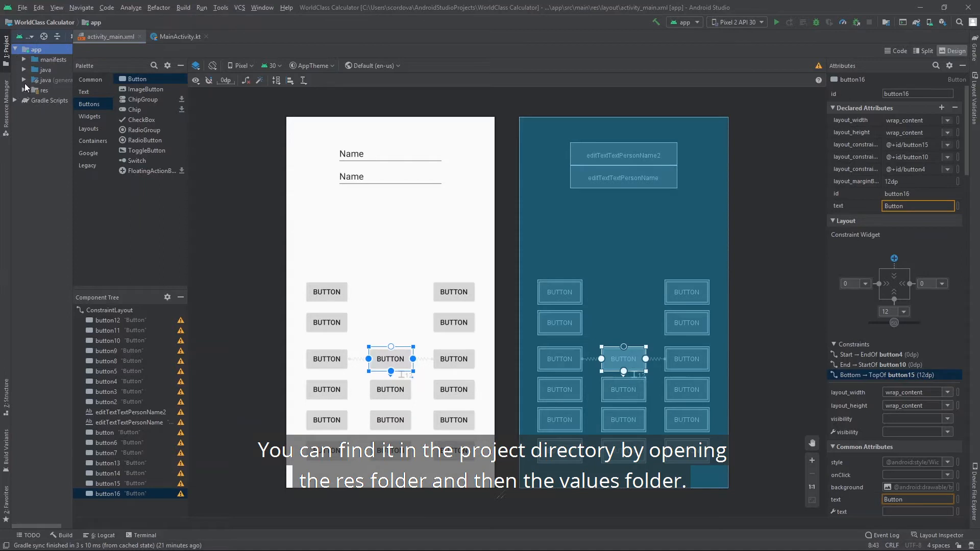
pyautogui.click(24, 90)
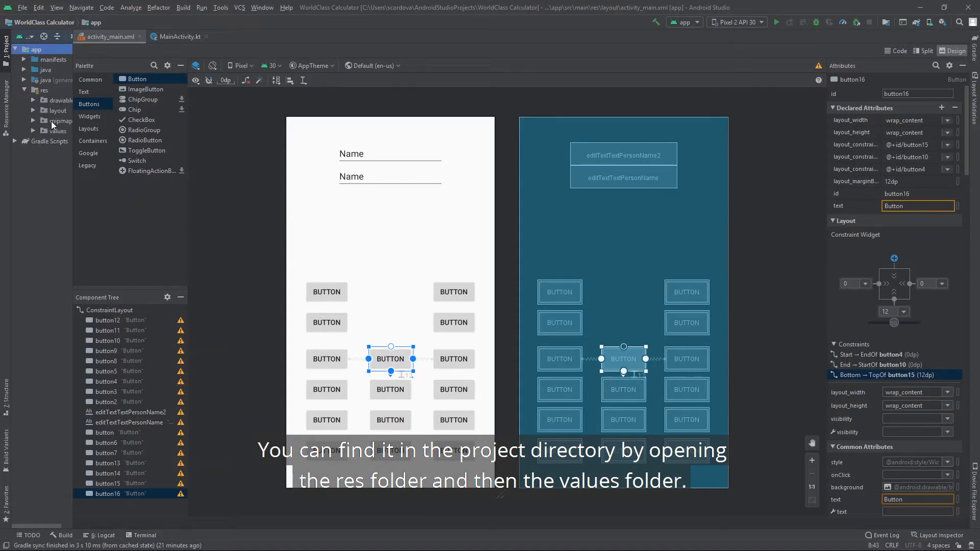
pyautogui.click(33, 131)
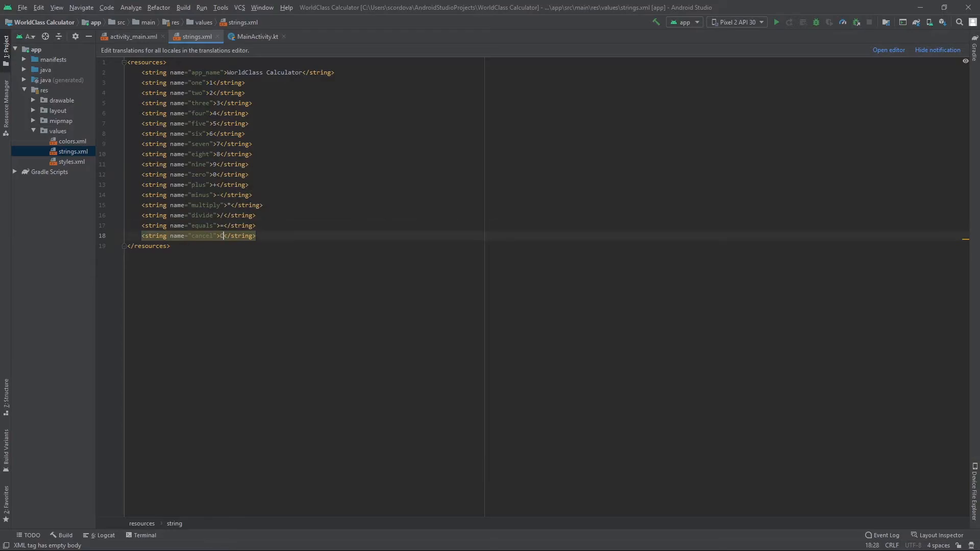
pyautogui.click(131, 36)
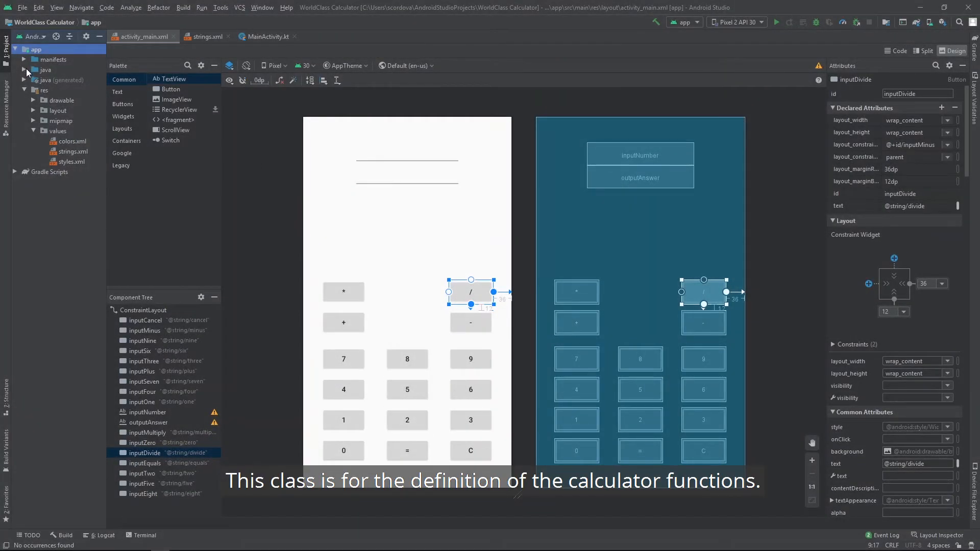
# Step: Create a Kotlin class named Calculator in the com.example.worldclasscalculator package
pyautogui.click(23, 70)
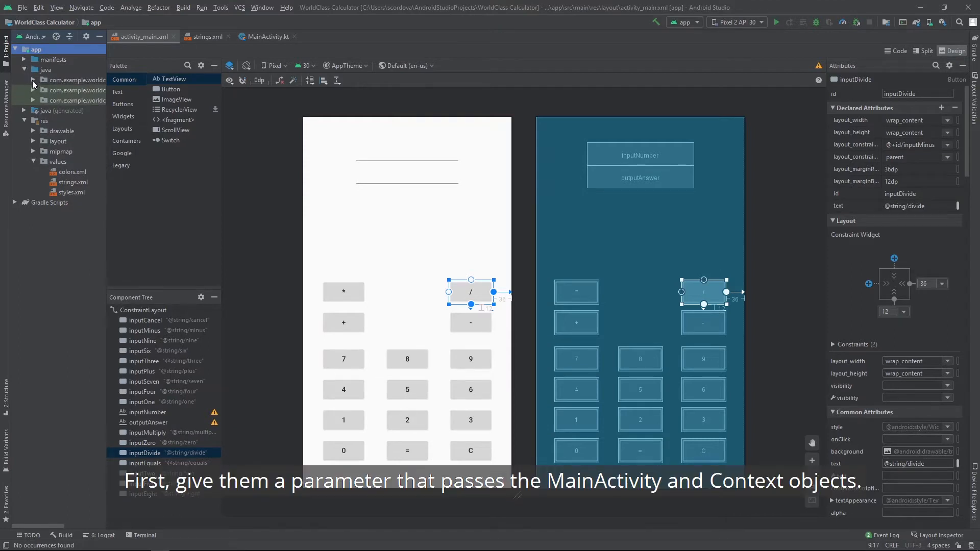
pyautogui.rightClick(67, 80)
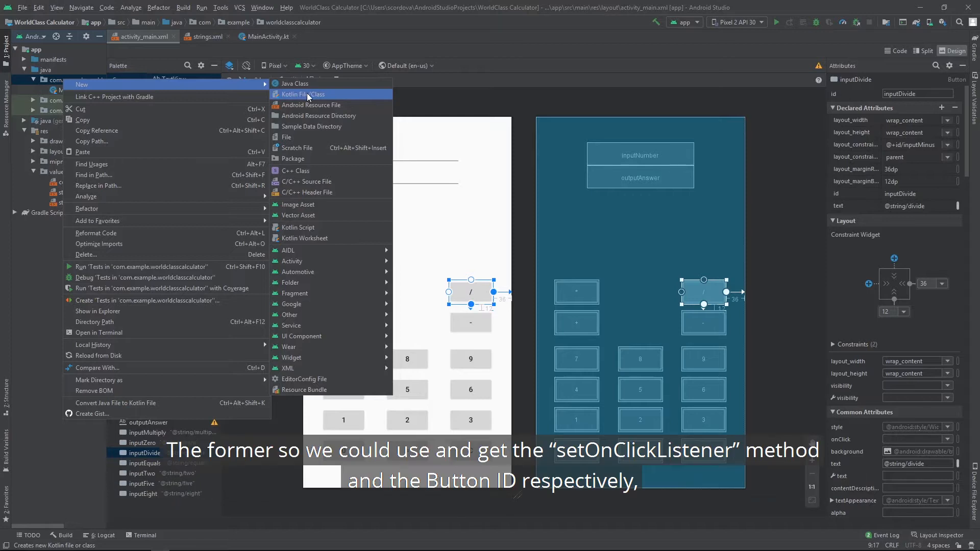
pyautogui.click(303, 94)
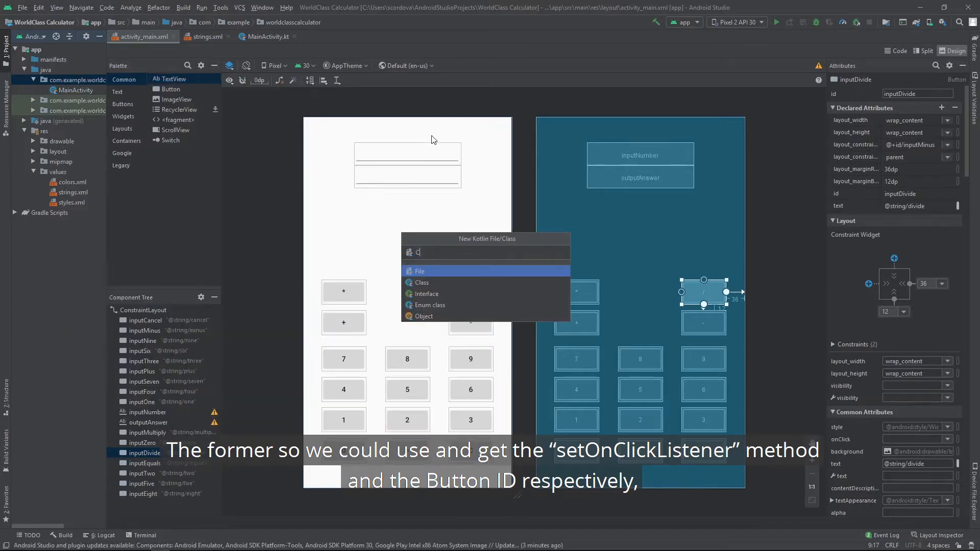
pyautogui.write('Calculat')
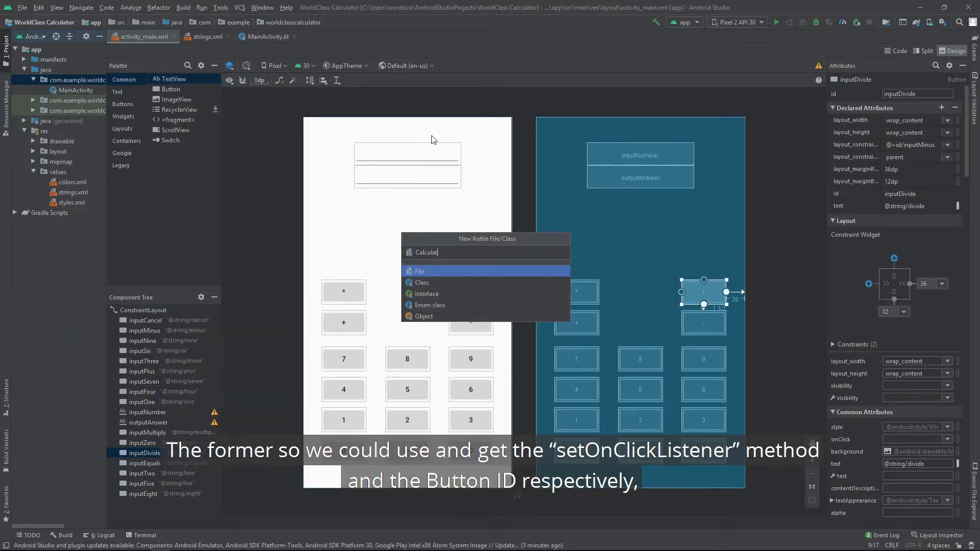
pyautogui.write('or')
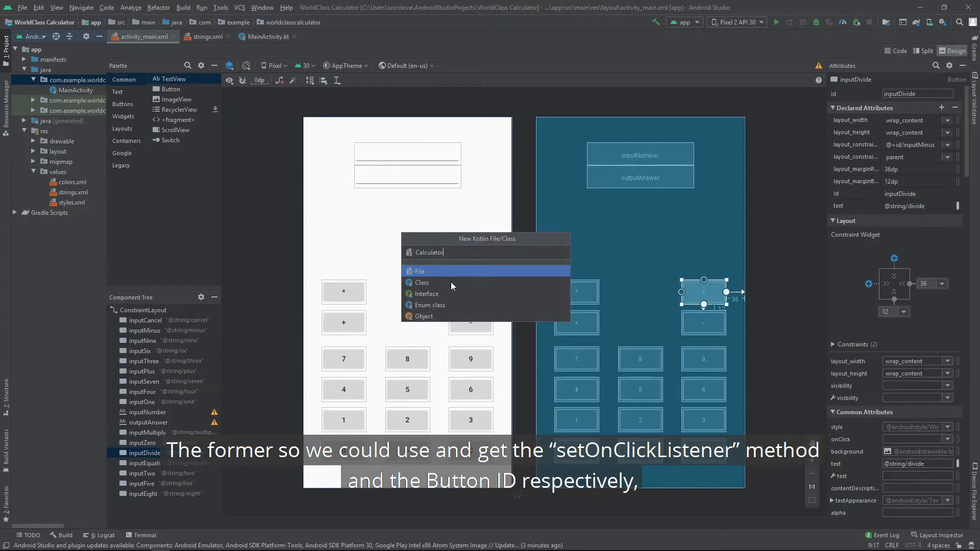
pyautogui.moveTo(451, 282)
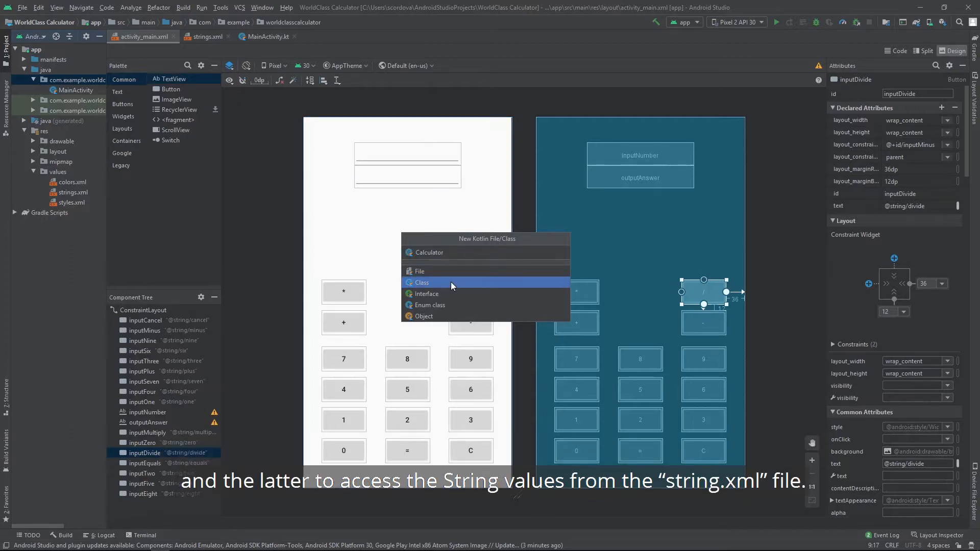
pyautogui.click(422, 282)
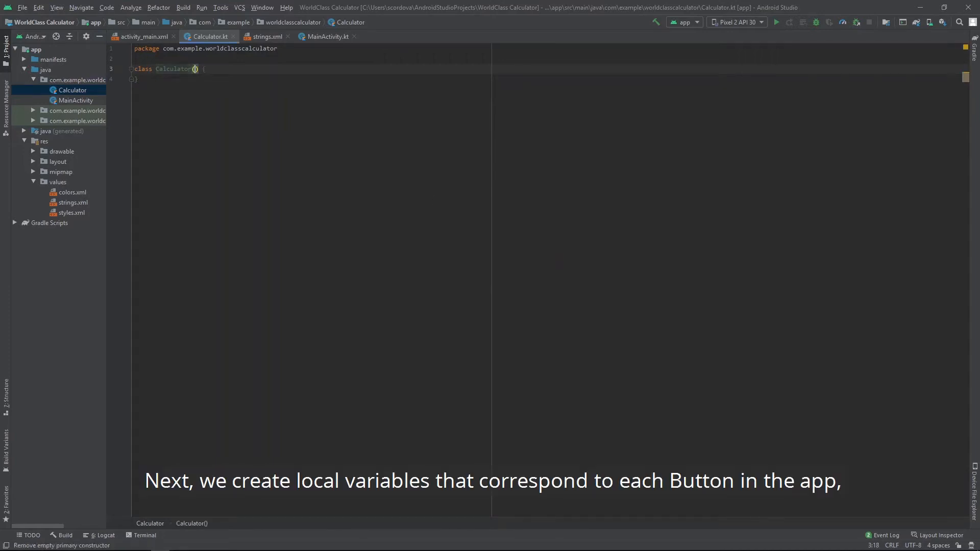
# Step: Give Calculator mainActivity and context constructor parameters stored as private vals m and c
pyautogui.write('mainActivity: MainActivity,')
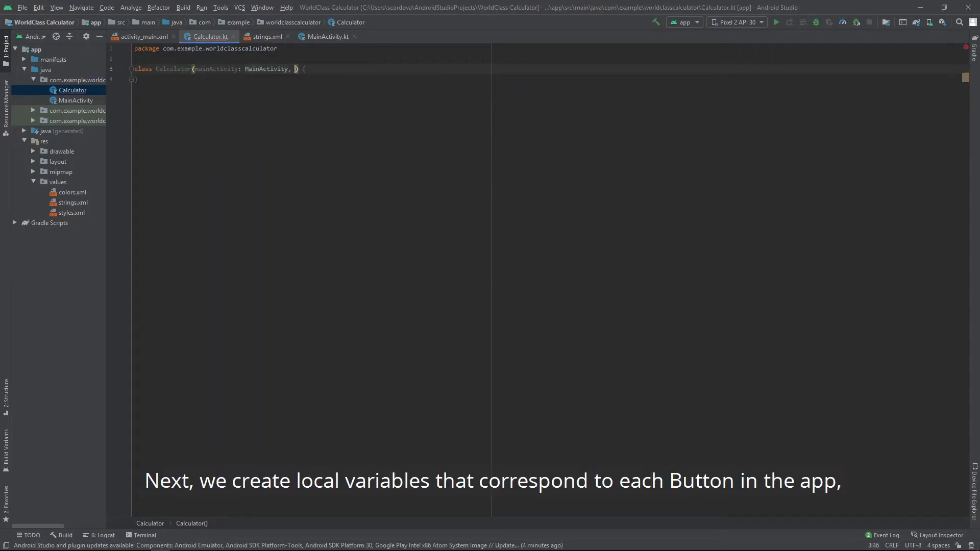
pyautogui.write('context: Context')
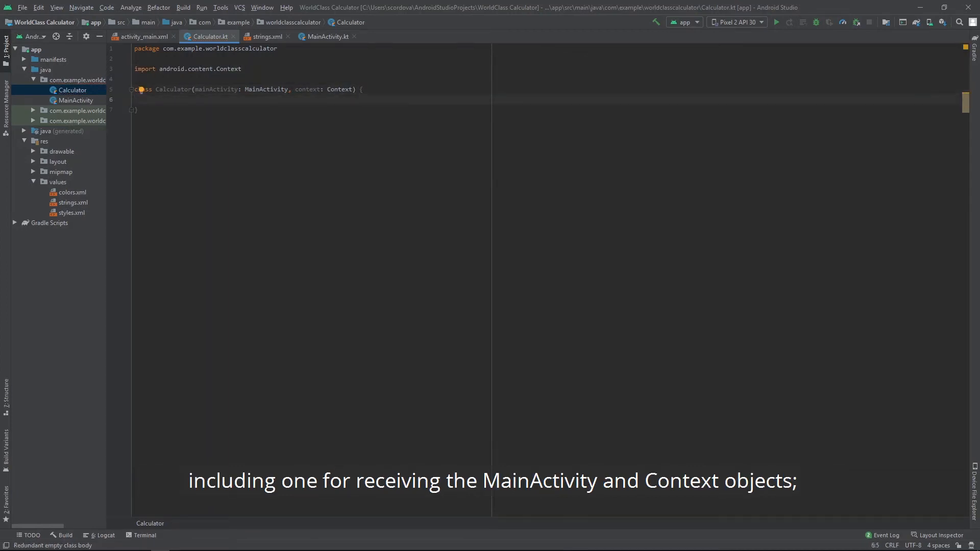
pyautogui.write('private val')
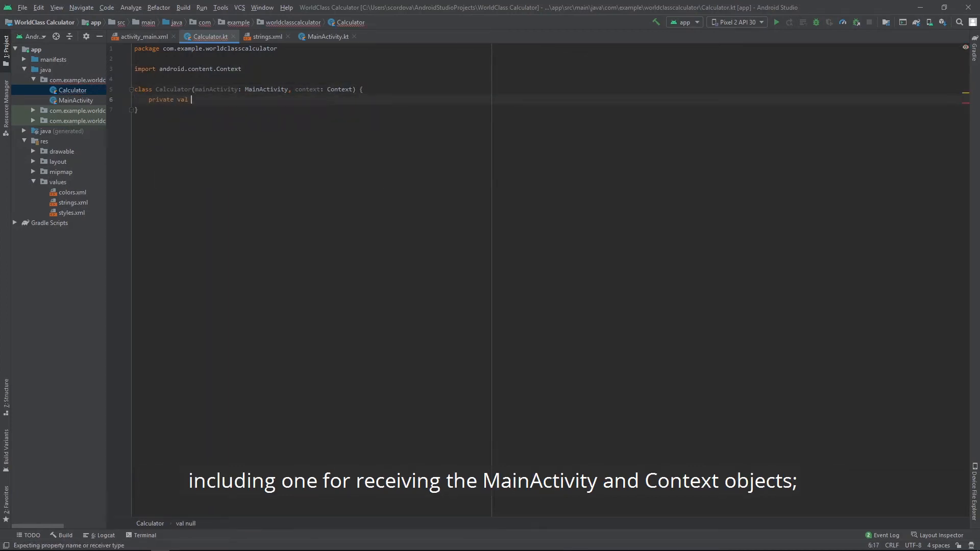
pyautogui.write('m : MainActivity =')
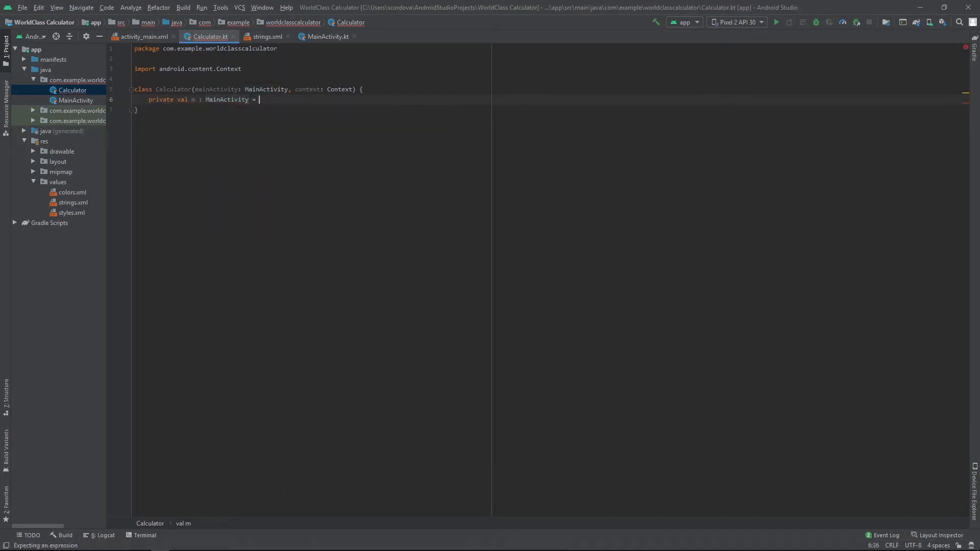
pyautogui.write('mainActivity')
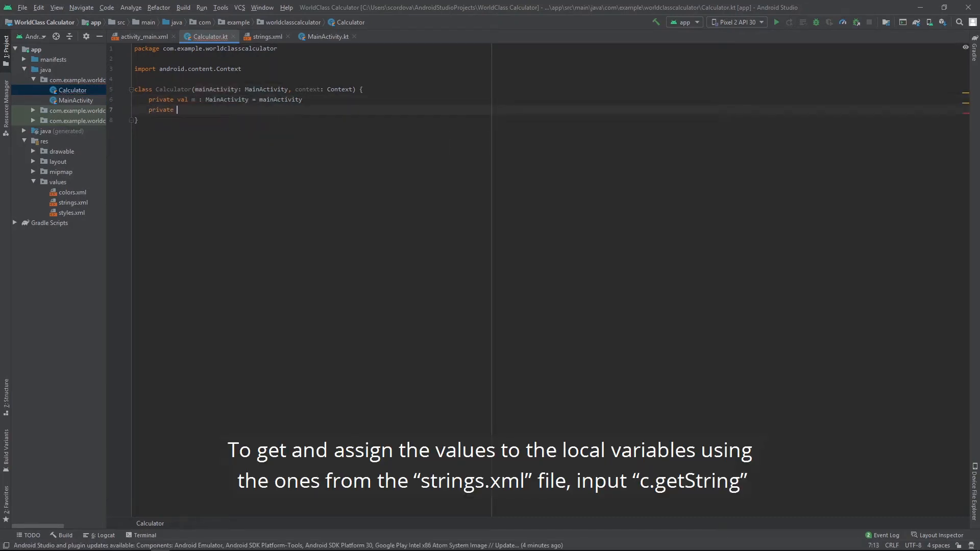
pyautogui.write('val c : c')
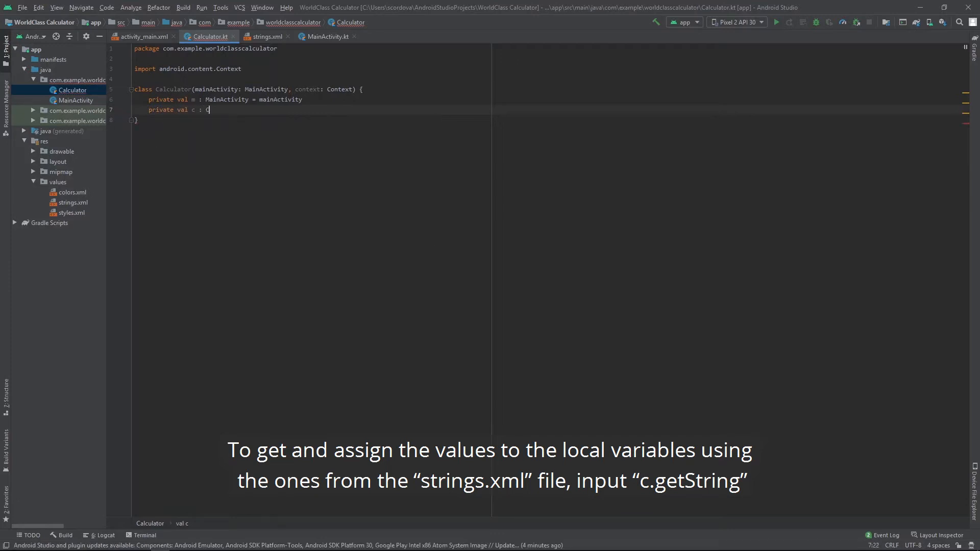
pyautogui.write('Context = cont')
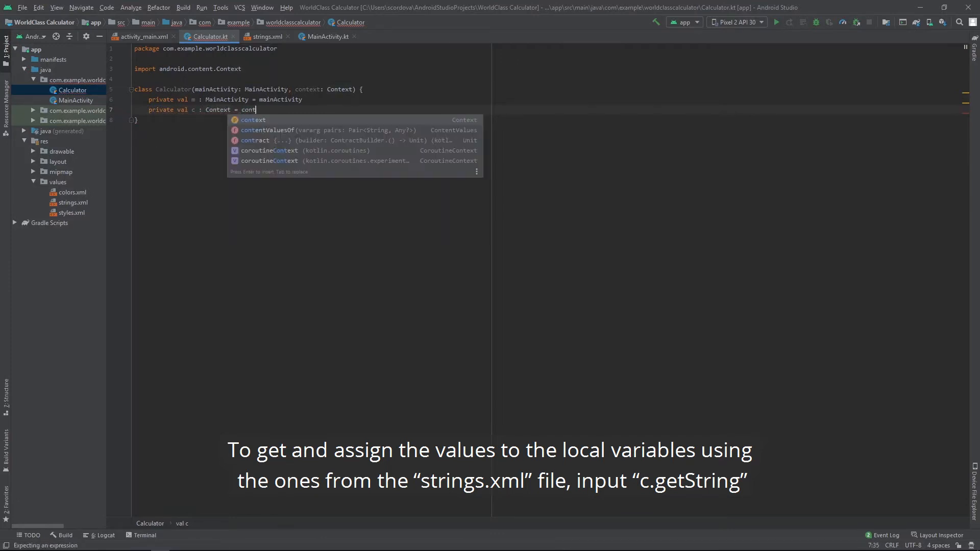
pyautogui.write('context')
pyautogui.write('private val')
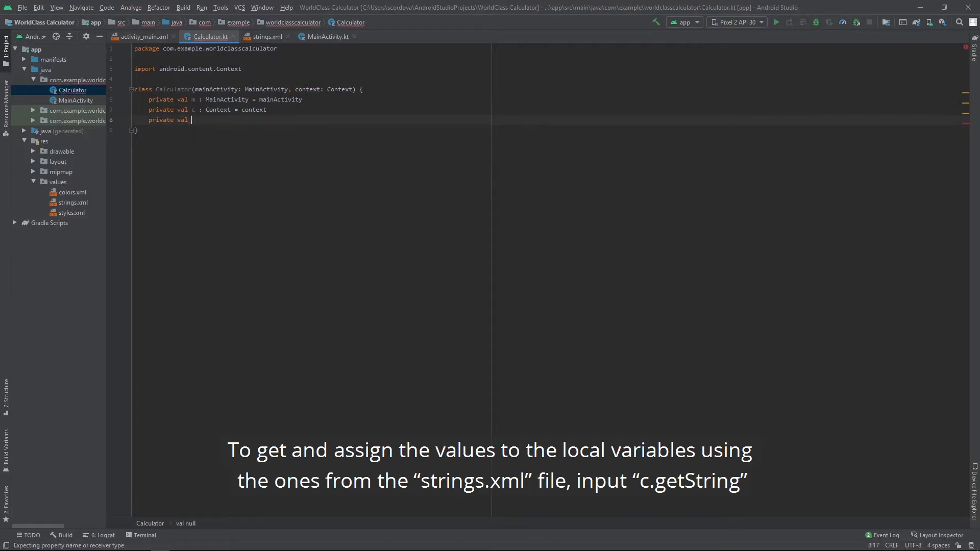
# Step: Add plus and multiply String properties loaded via c.getString(R.string.…)
pyautogui.write('plus :')
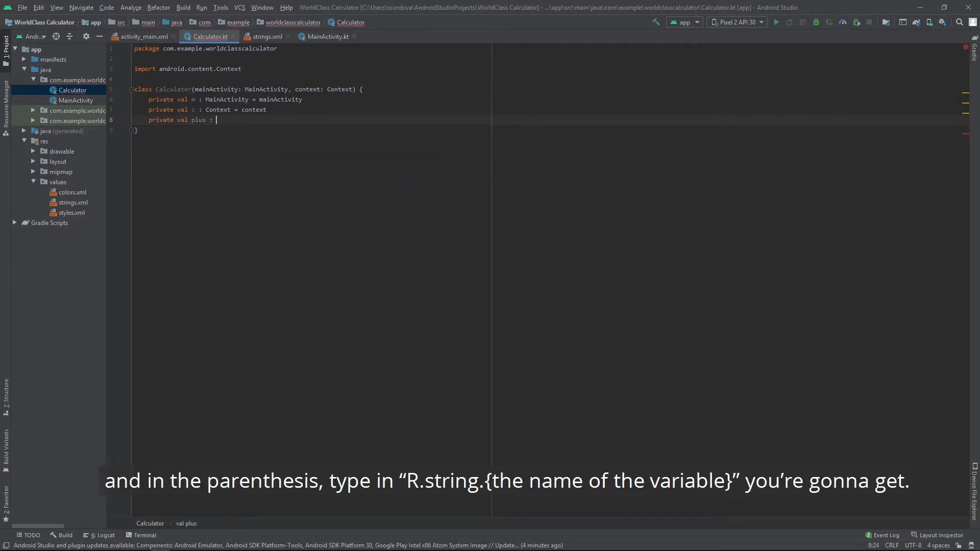
pyautogui.write('String = c.')
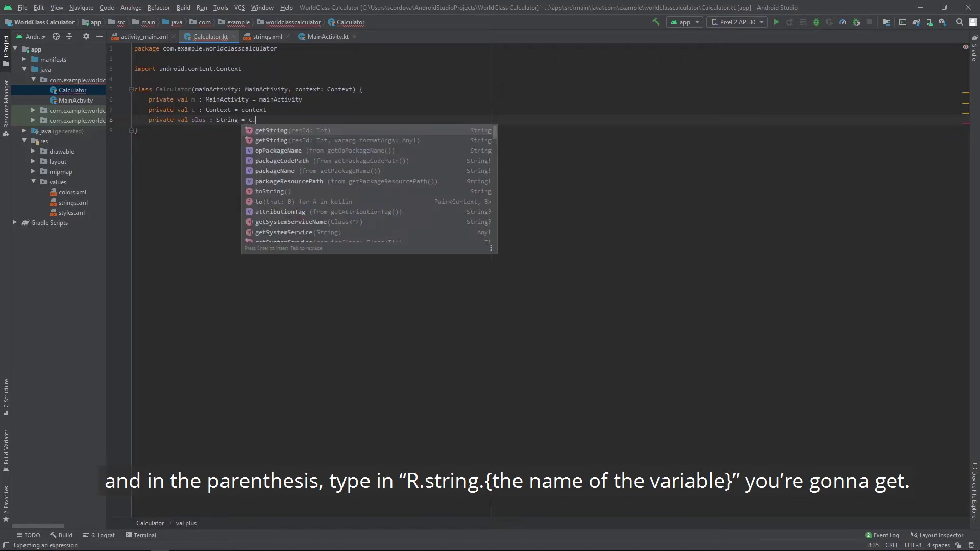
pyautogui.write('getString(R.string')
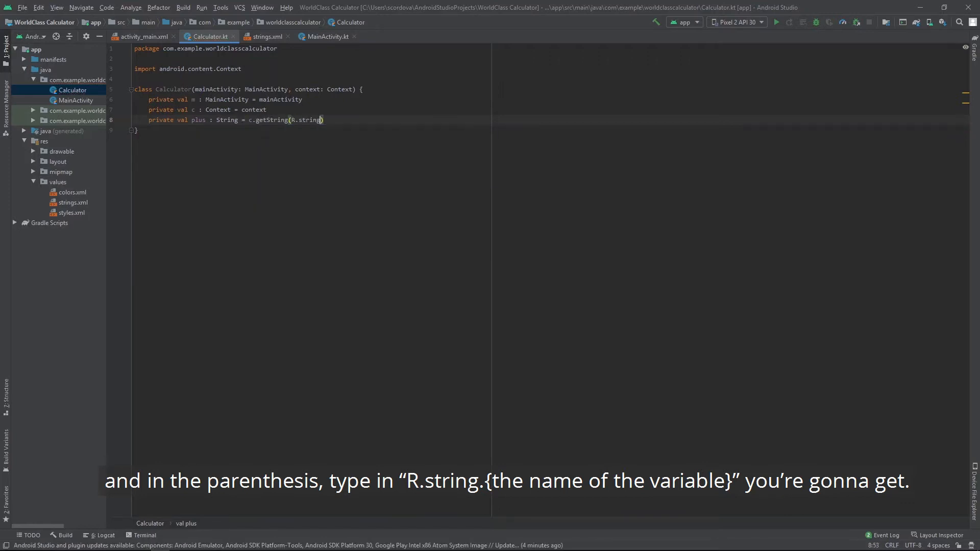
pyautogui.write('.plus)')
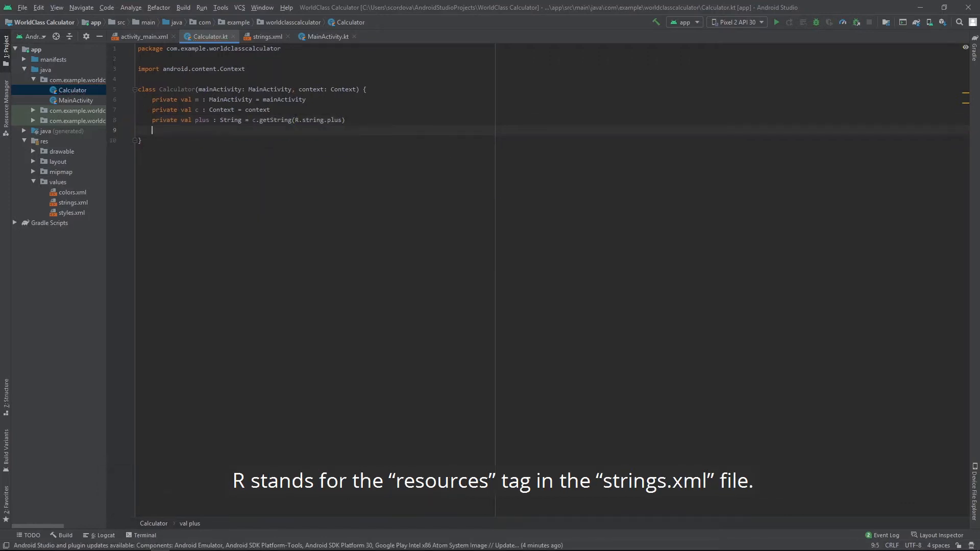
pyautogui.write('private val minus : String = c.getString(R.string.min')
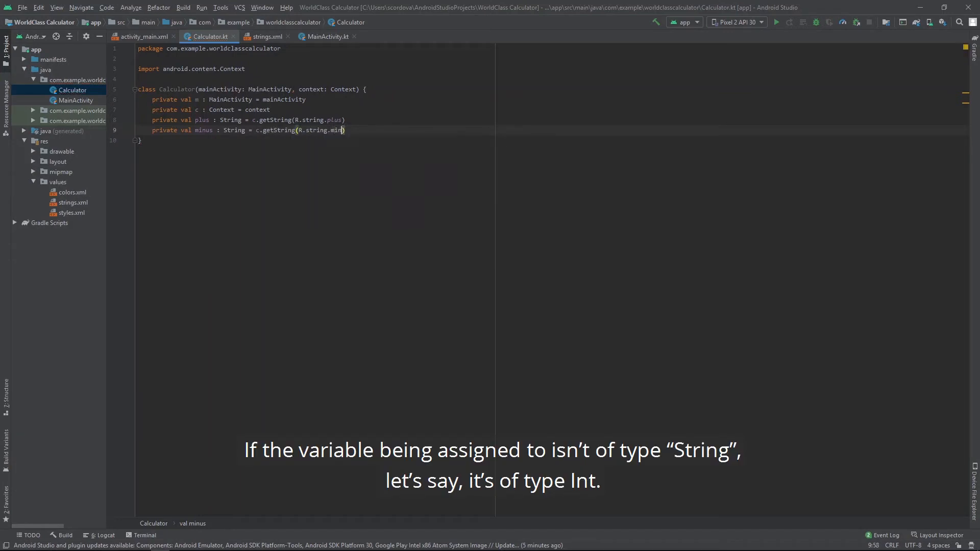
pyautogui.write('private val multi')
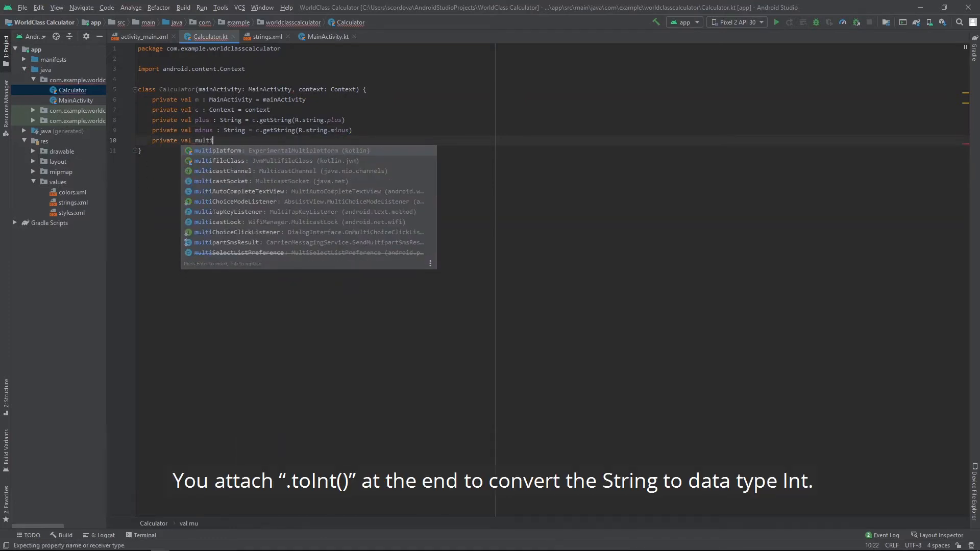
pyautogui.write('ply')
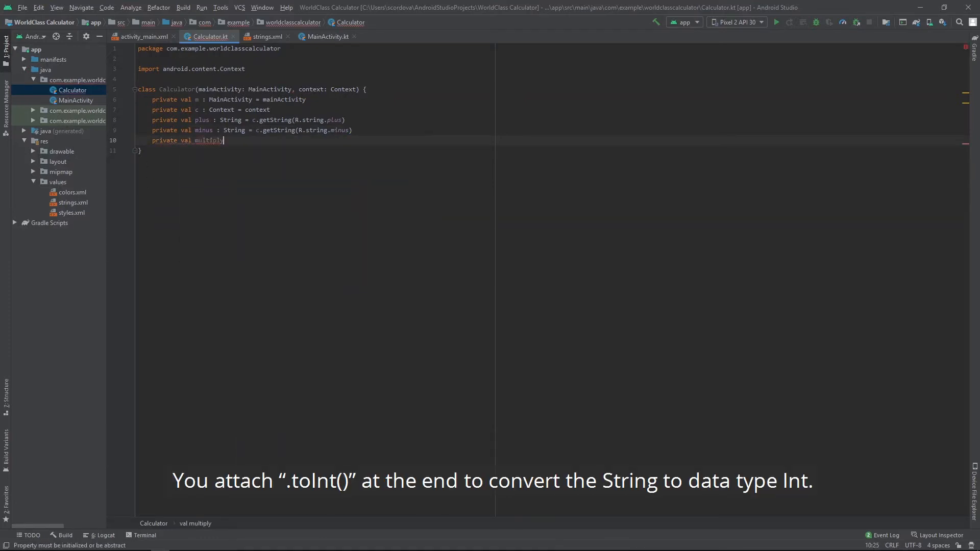
pyautogui.write(': String = c.')
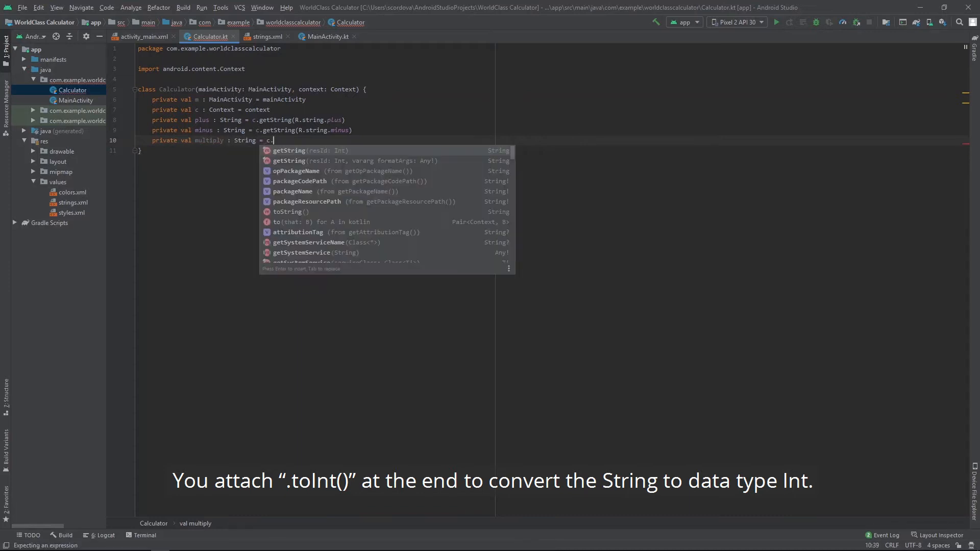
pyautogui.write('getString(R.string.mult')
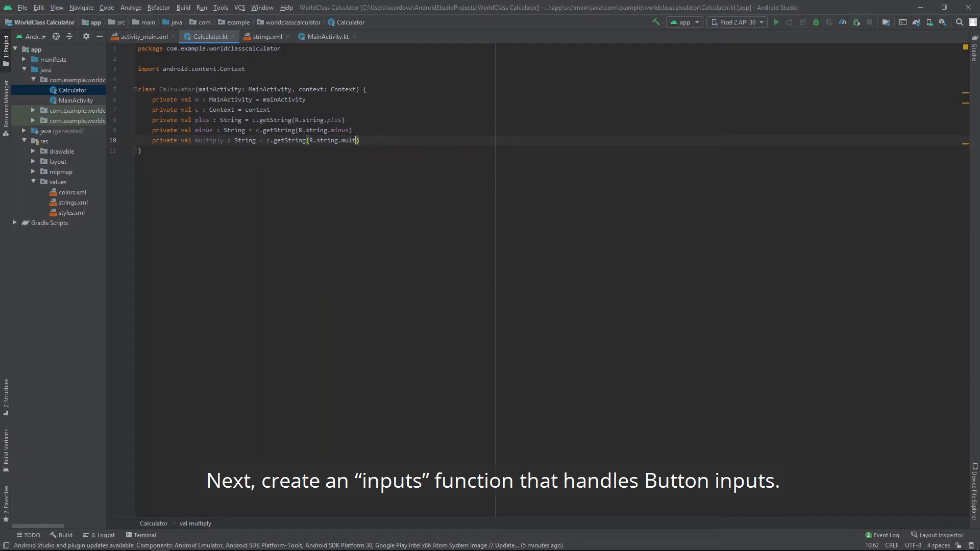
# Step: Add a private divide String property loaded from R.string.divide
pyautogui.write('private val divide :')
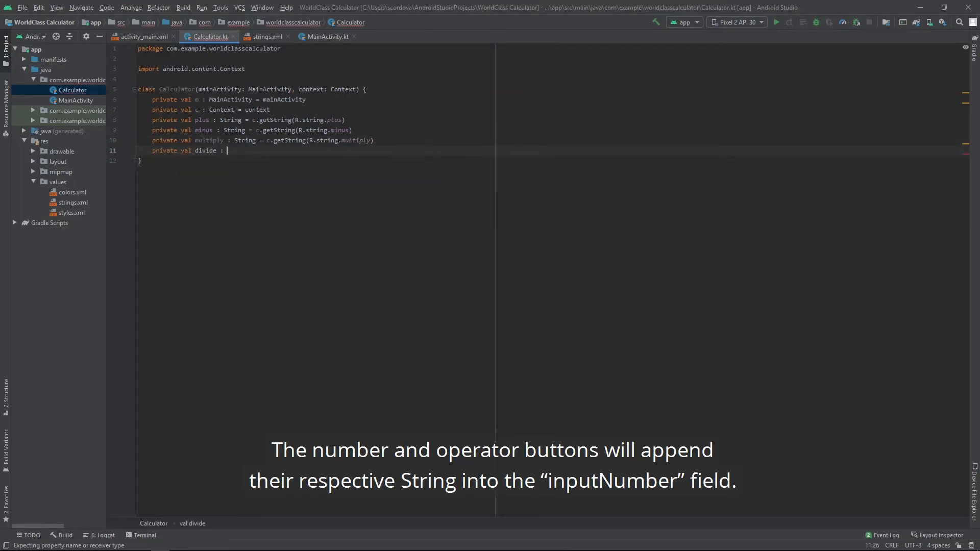
pyautogui.write('String = c.getString(R.string.div')
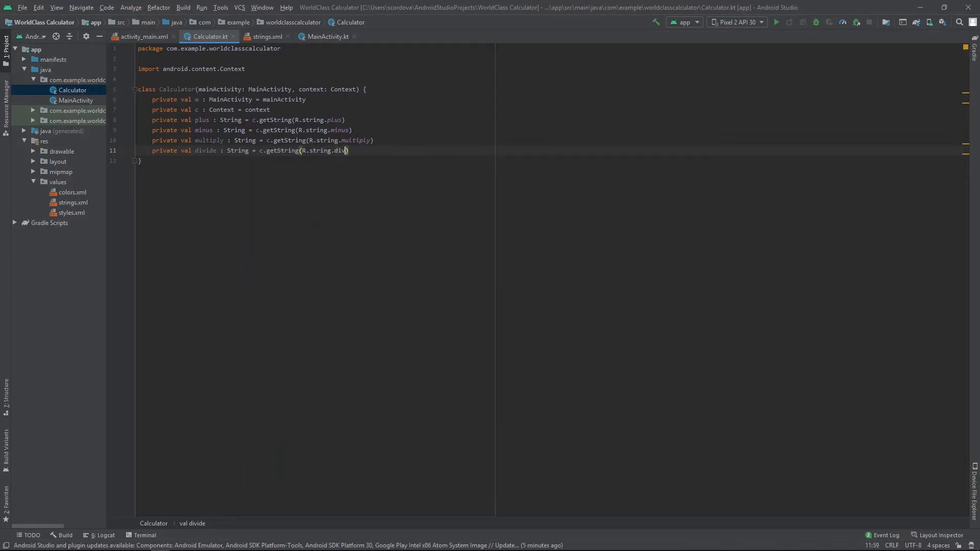
pyautogui.write('ide')
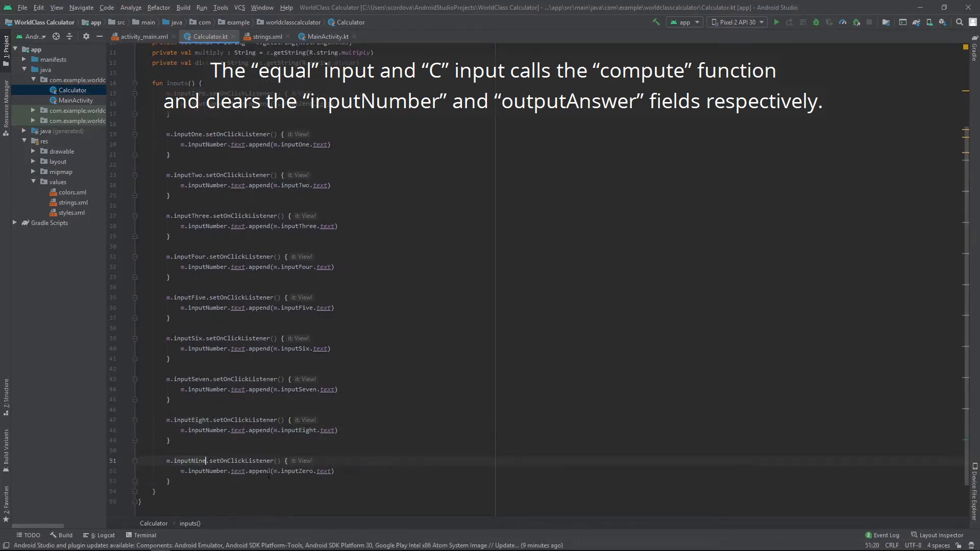
# Step: Write private fun checkOperator(operator: String) and call checkOperator(plus) from the plus button listener
pyautogui.write('private fun checkOperator(operator : String) {')
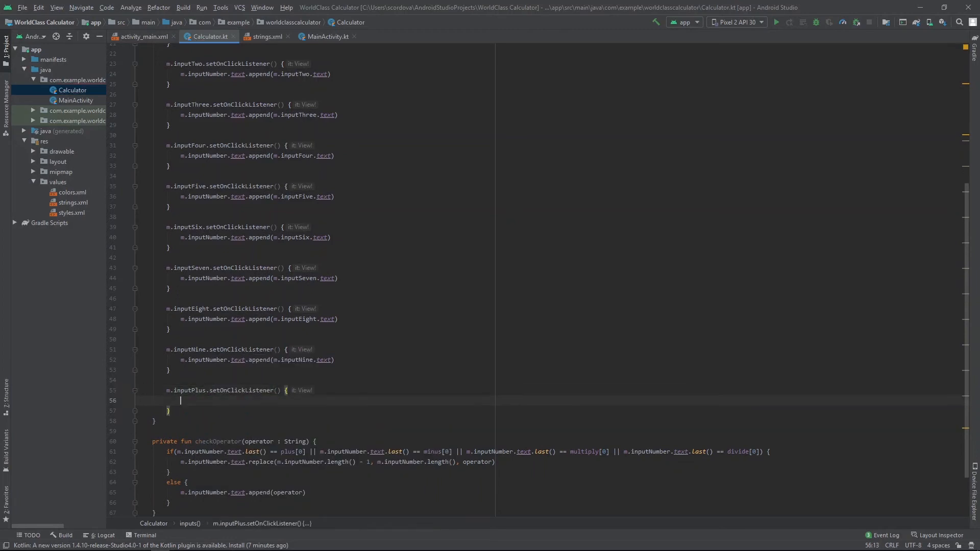
pyautogui.write('checkOperator(plus)')
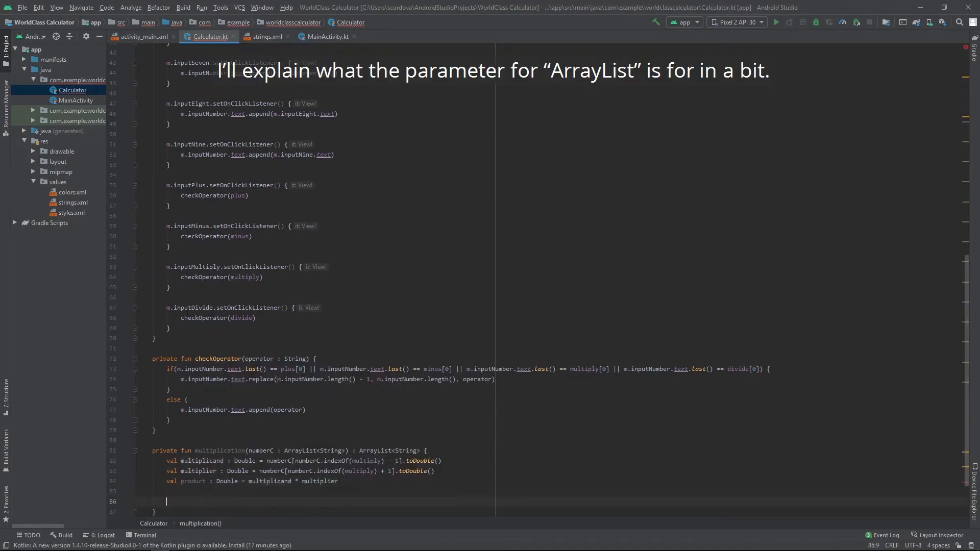
# Step: Write the arithmetic functions that replace operands in the numberC list with the result
pyautogui.write('numberC.indexOf(minus)] = difference.toString(')
pyautogui.write('private')
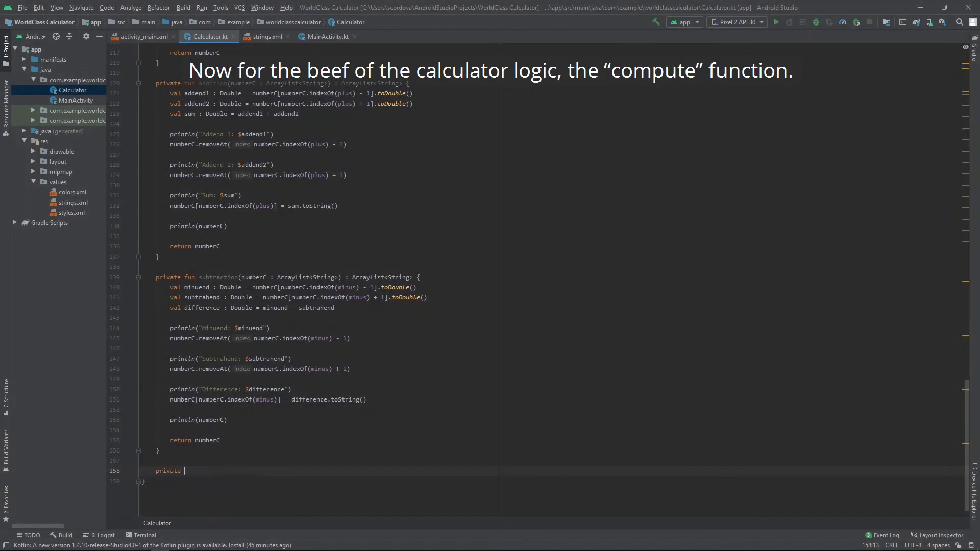
# Step: Start fun compute() with val inputs = m.inputNumber.text and val numbers = StringBuilder()
pyautogui.write('fun compute() {')
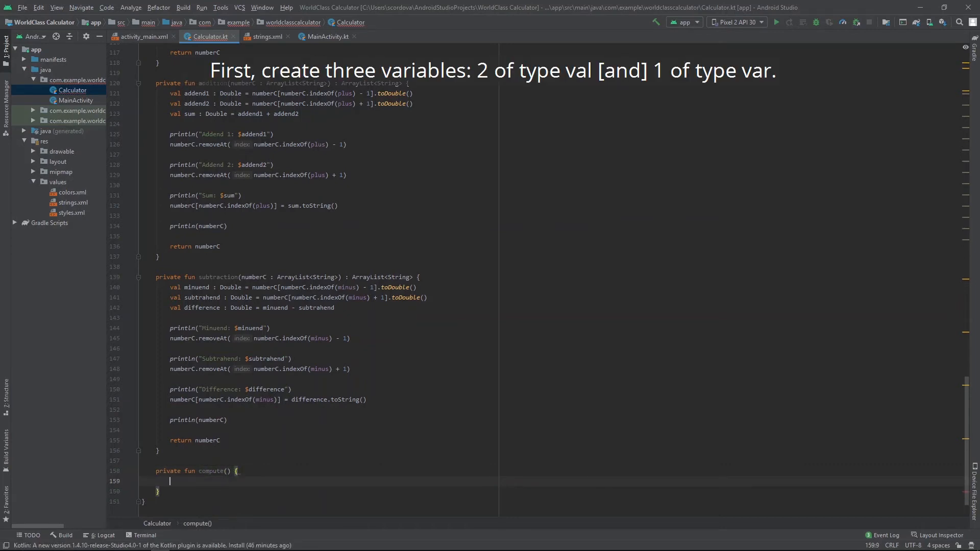
pyautogui.write('val inputs = m')
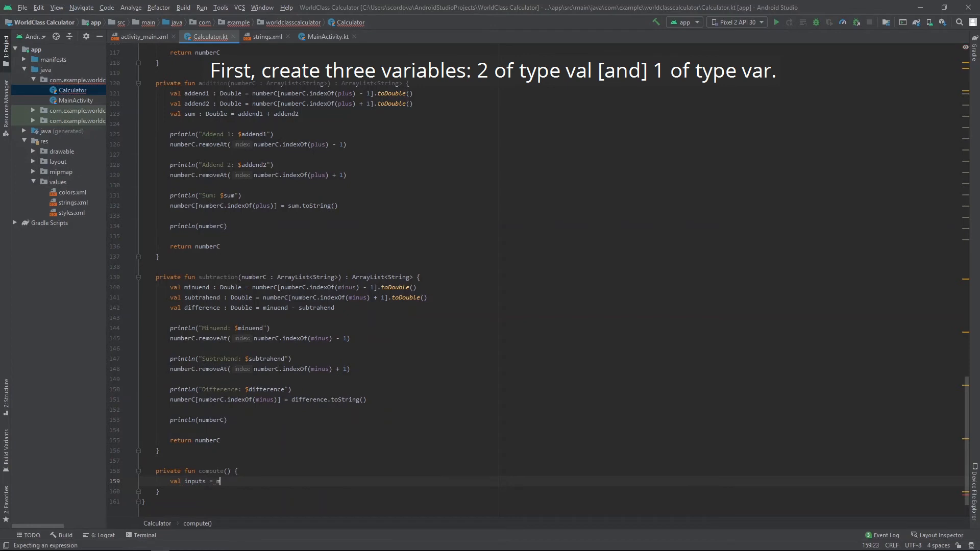
pyautogui.write('.inputNumber')
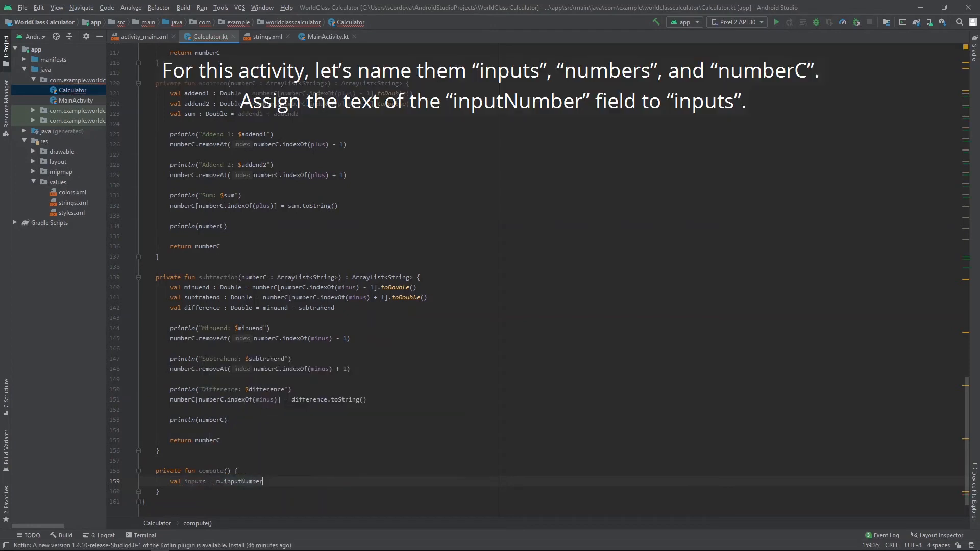
pyautogui.write('.text')
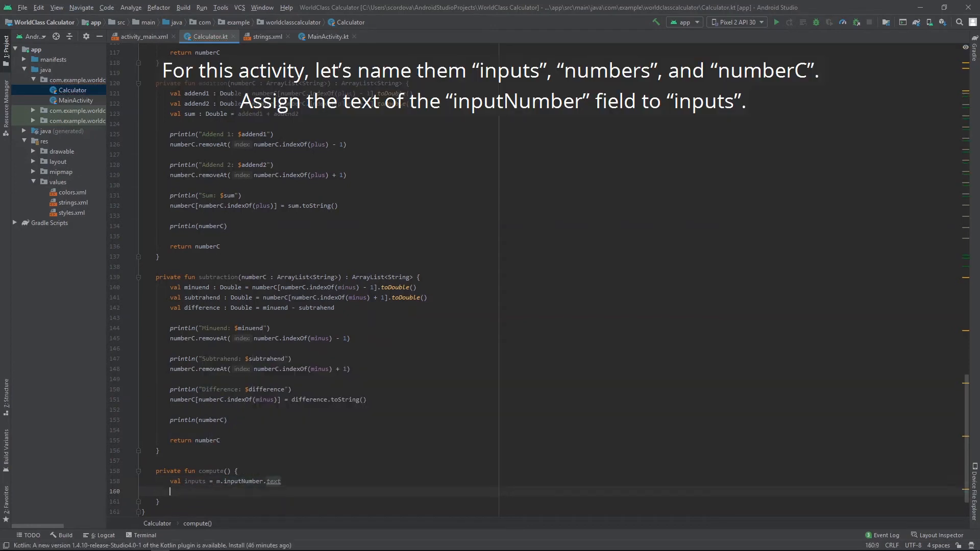
pyautogui.write('val numbers : Strin')
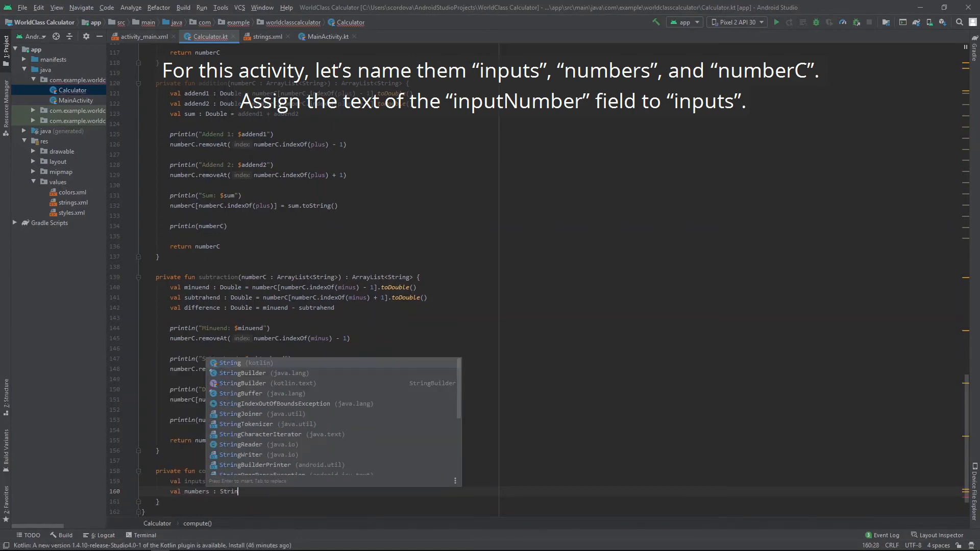
pyautogui.write('b')
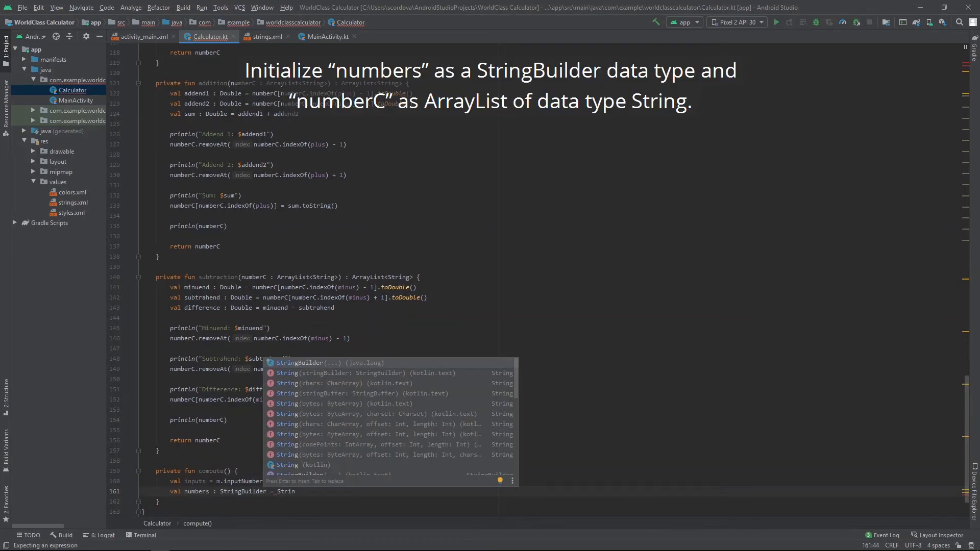
pyautogui.press('Enter')
pyautogui.write('var numberC :')
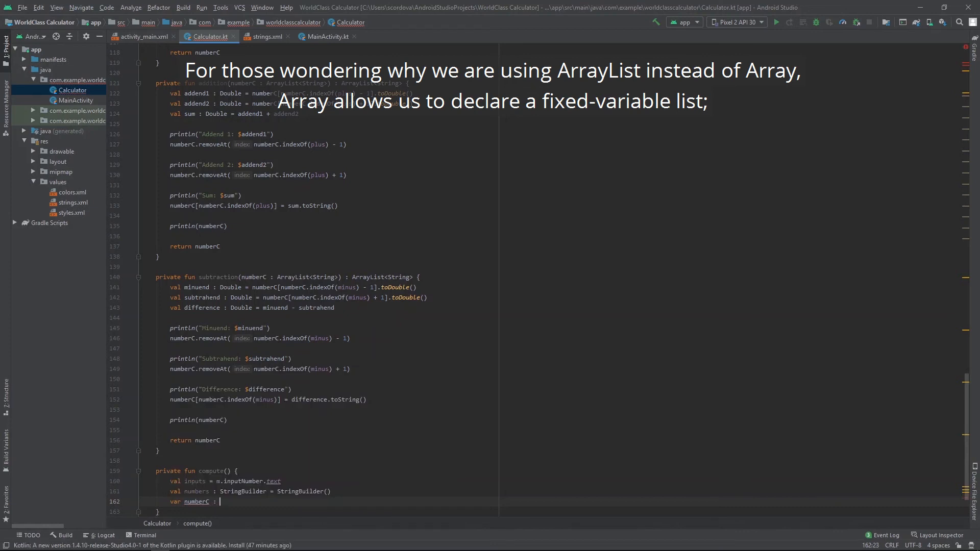
# Step: Declare numberC as ArrayList<String>() and add a println for the inputs
pyautogui.write('ArrayList')
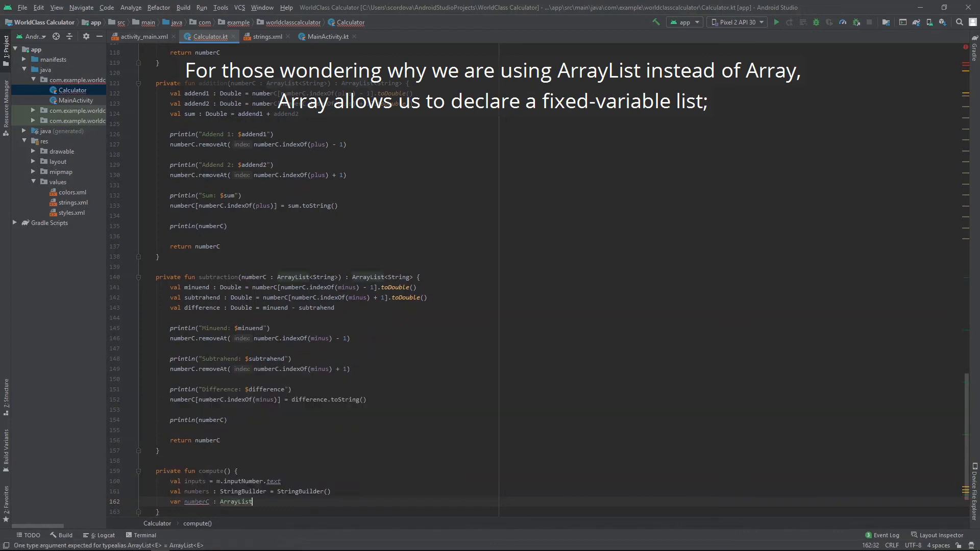
pyautogui.write('<String> =')
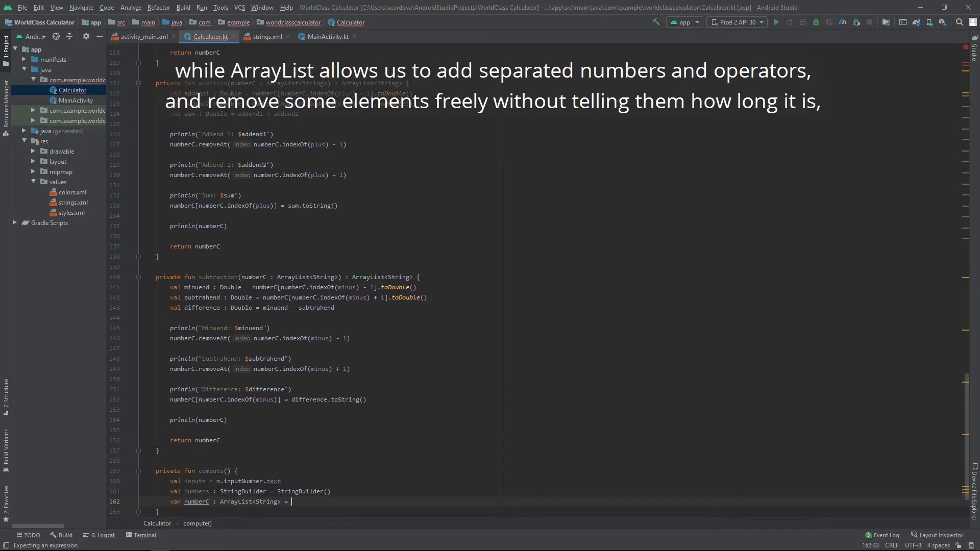
pyautogui.write('ArrayList()')
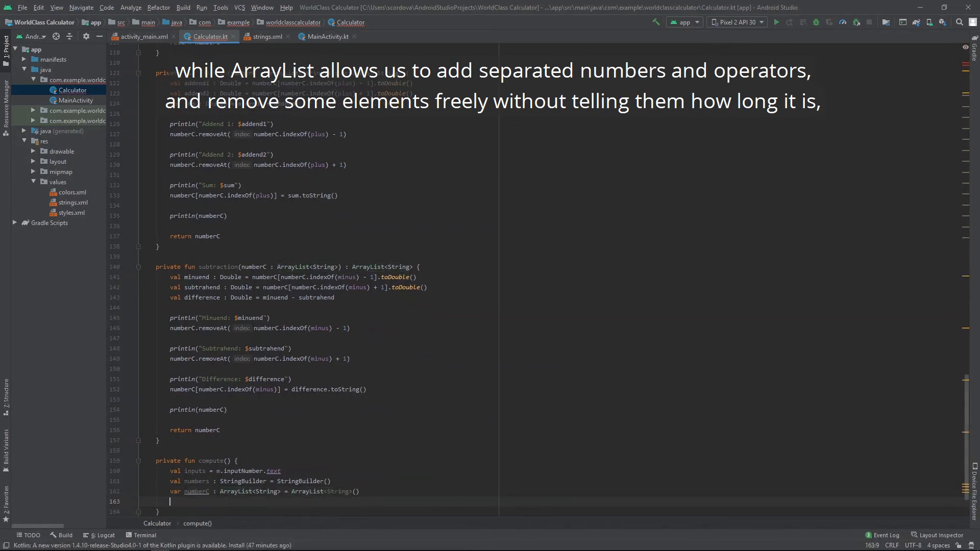
pyautogui.write('println()')
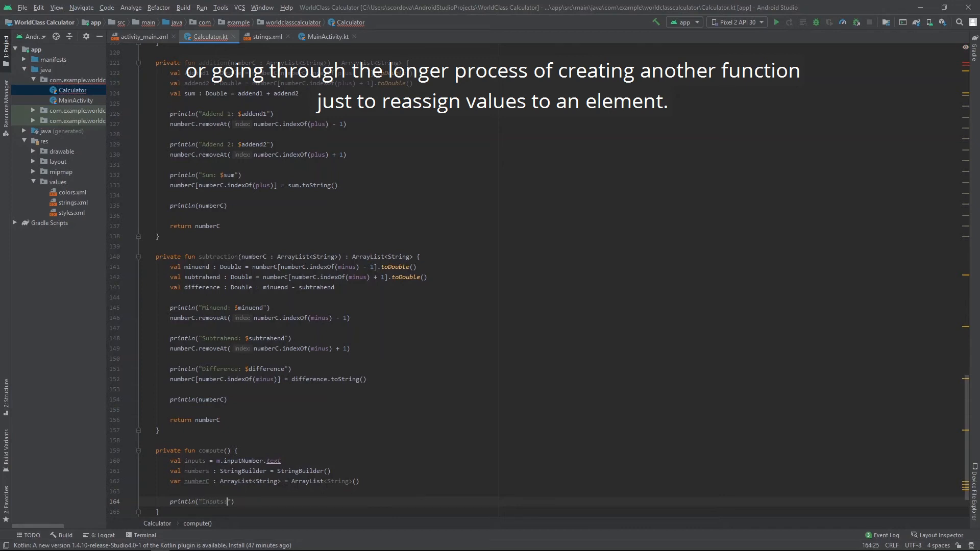
# Step: Print $inputs and loop over inputs, adding numbers and operators to numberC and clearing the StringBuilder
pyautogui.write('$inputs')
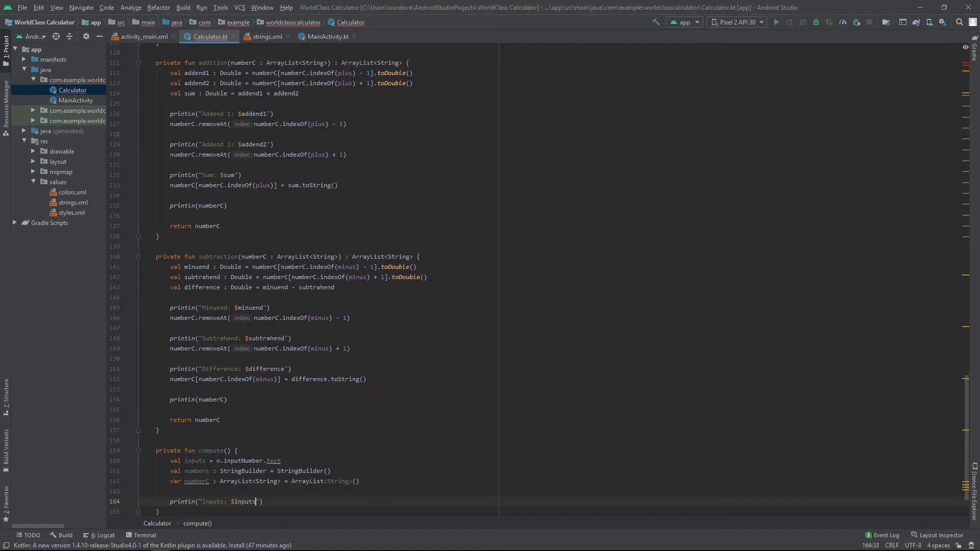
pyautogui.write('for(i in inputs.indices) {')
pyautogui.write('plus, minus, multiply,')
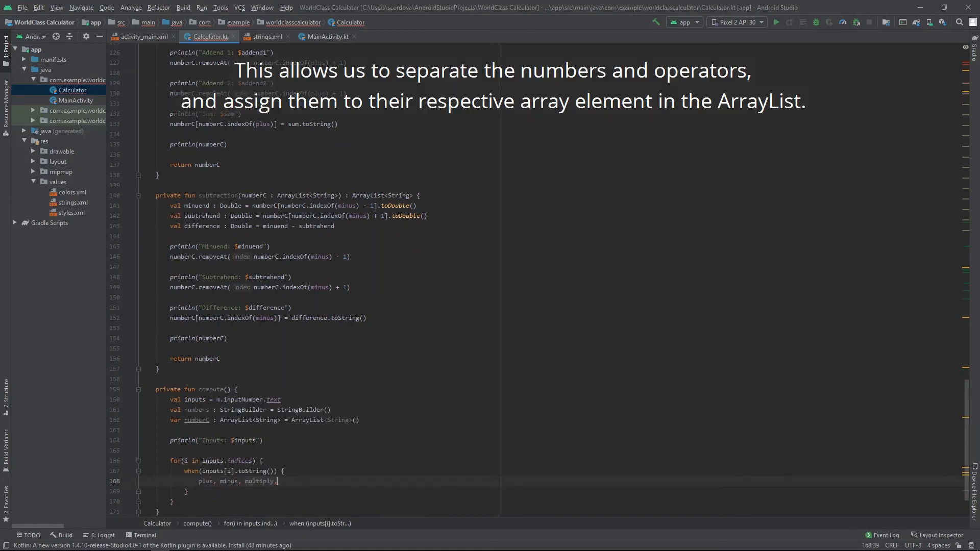
pyautogui.write('numberC.add(numbers.toString(')
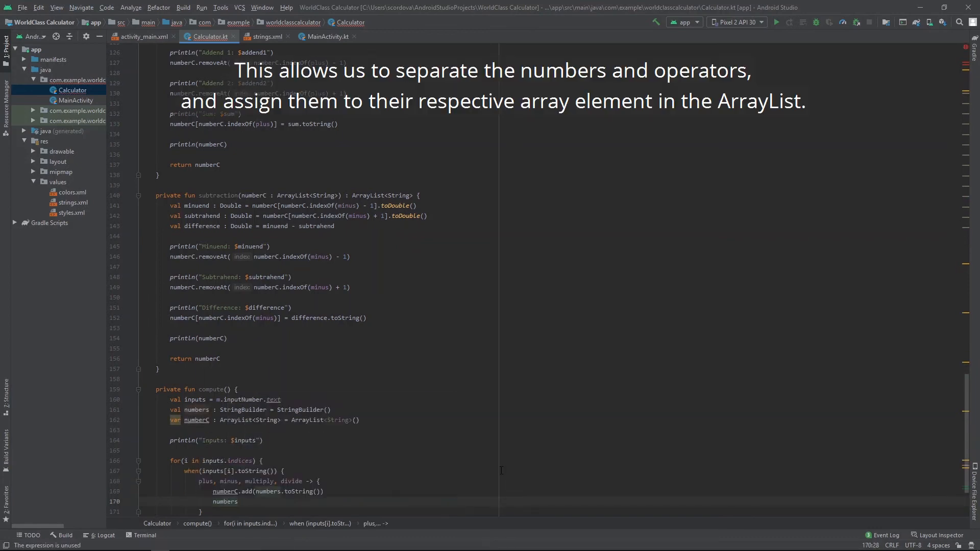
pyautogui.write('inputs[i].toString(')
pyautogui.write('if(i ==')
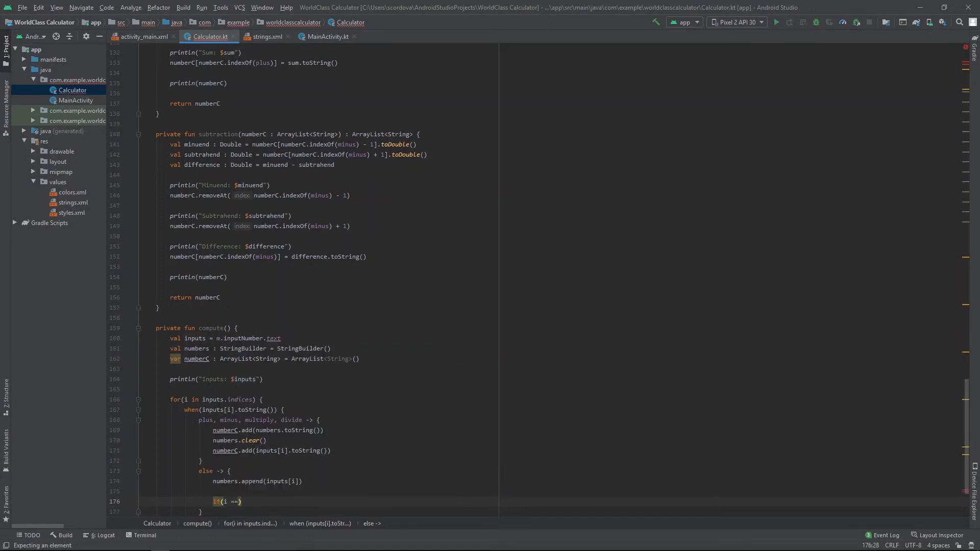
pyautogui.write('numberC.a')
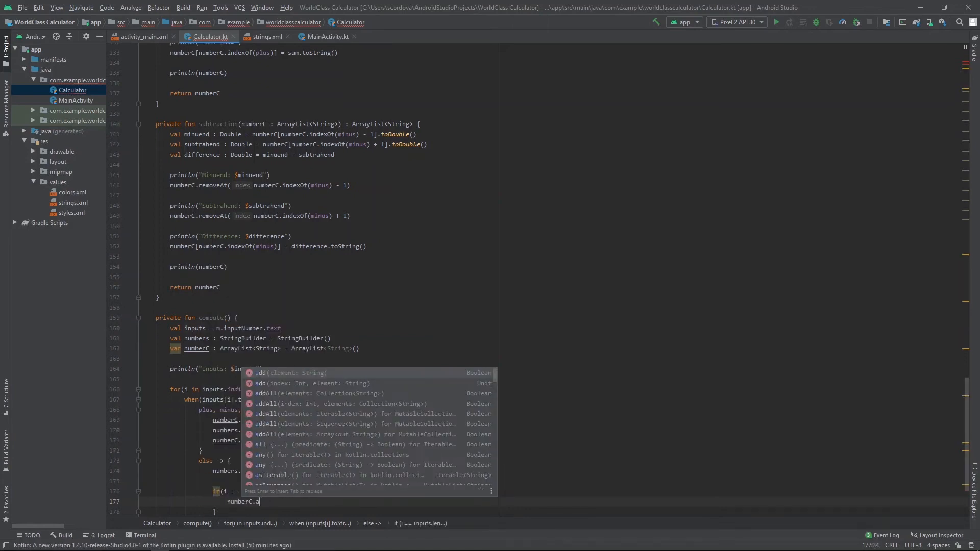
pyautogui.write('numbers.clear(')
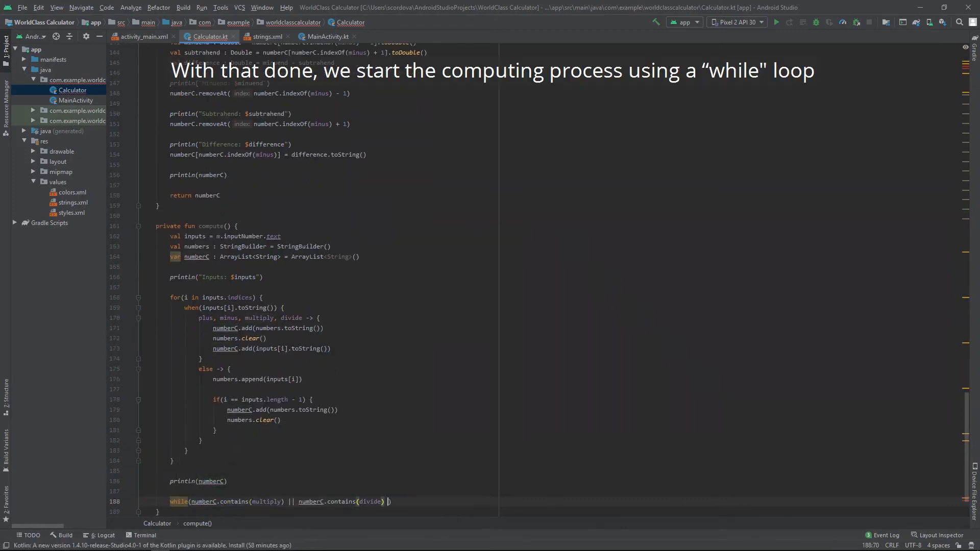
# Step: Loop while numberC contains multiply, divide, plus or minus, with a RuntimeException catch
pyautogui.write('|| numberC.contains(plus) || numberC.contains(minus)) {')
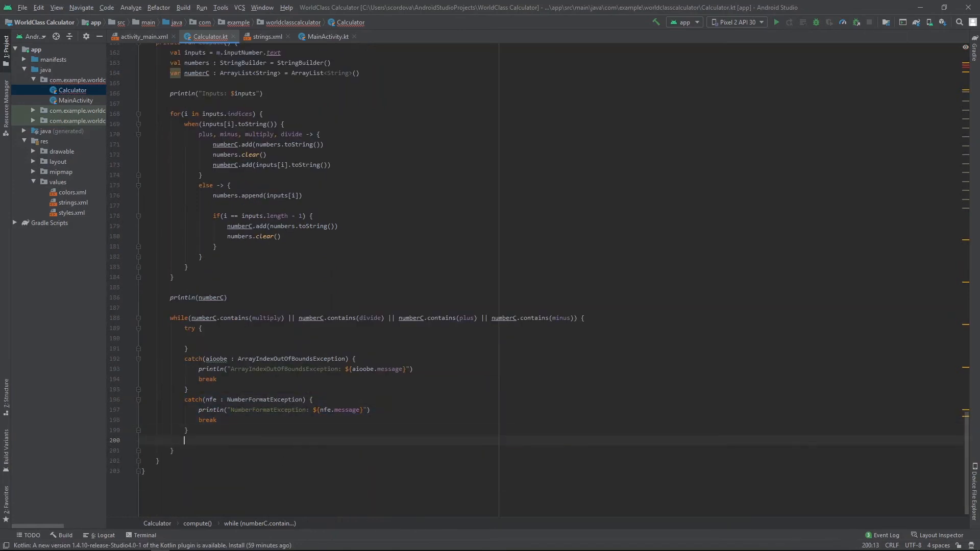
pyautogui.write('catch(rte : RuntimeException) {')
pyautogui.write('if(i == multiply')
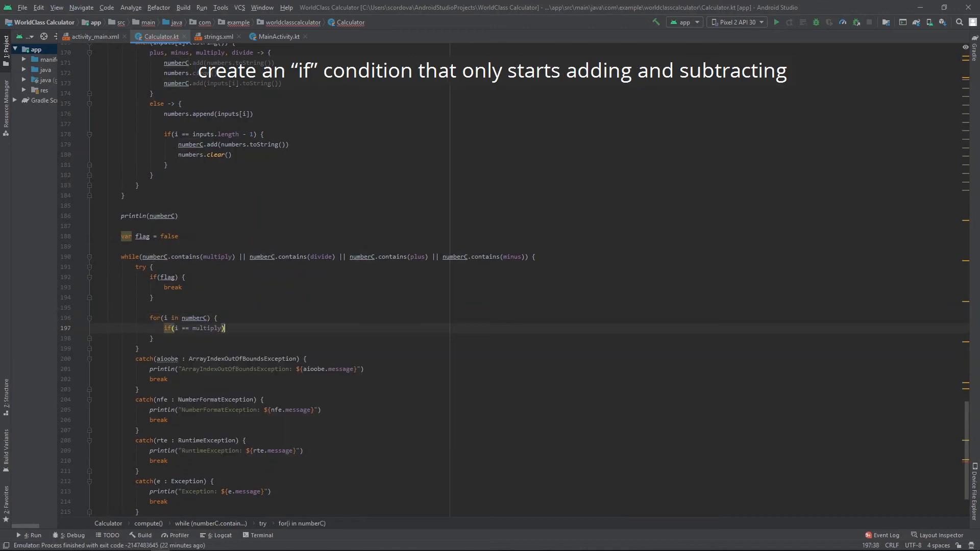
# Step: Apply multiplication/division to numberC and show "Can't divide by 0" when the divisor is zero
pyautogui.write('numberC = multiplication(numberC)')
pyautogui.write('numberC = division(nu')
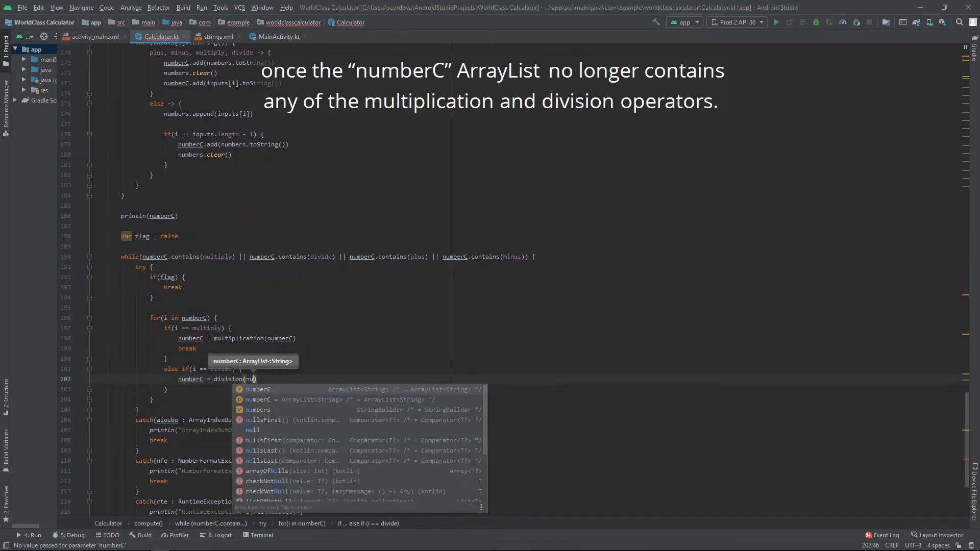
pyautogui.write('if(numberC[num')
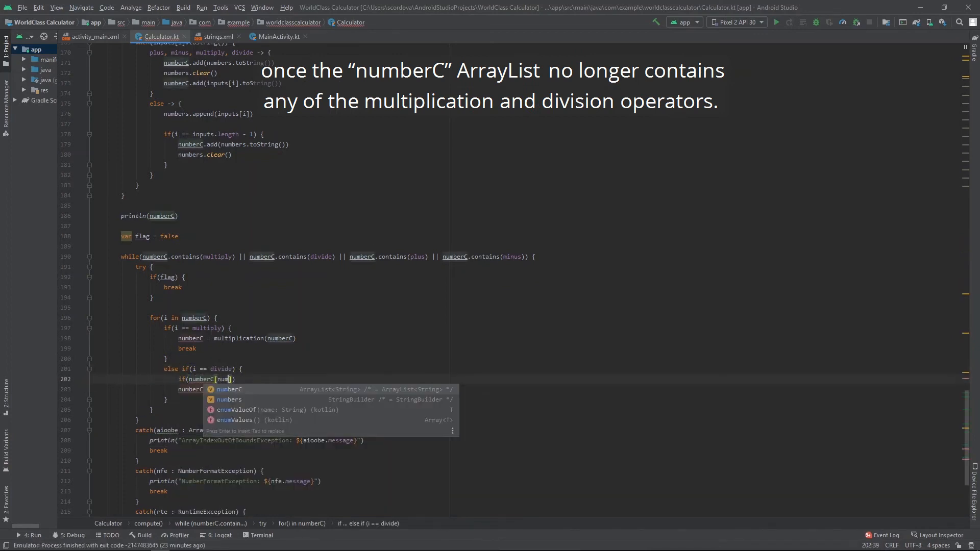
pyautogui.write('numberC.indexOf(divide) + 1')
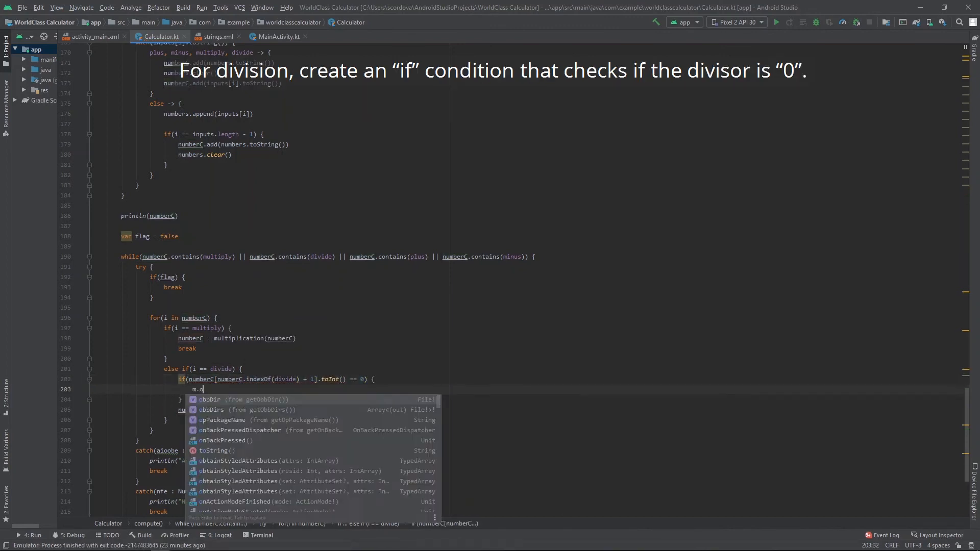
pyautogui.write('outputAnswer.setText("Can\'t divide by 0"')
pyautogui.write('m.outputAnswer.setText(numberC[0])')
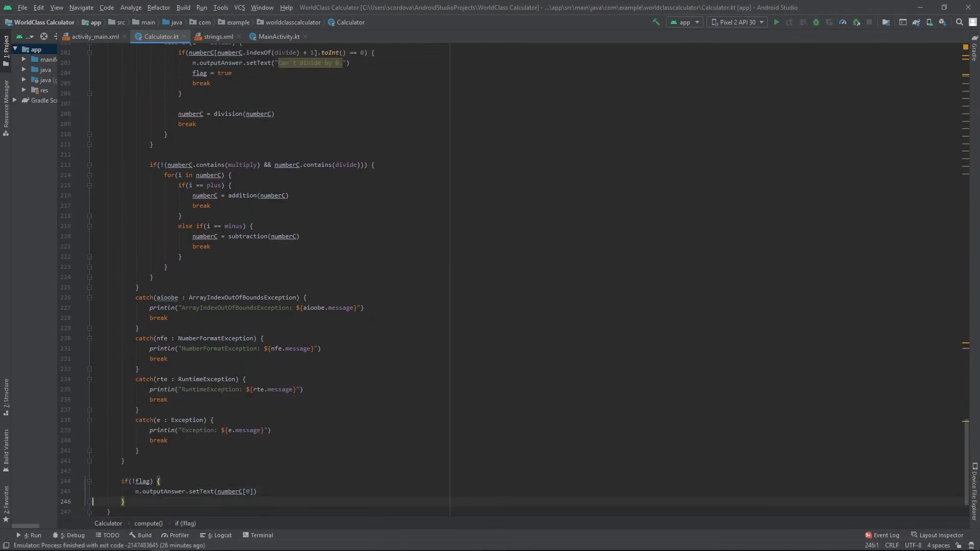
# Step: Reject an empty first input in checkOperator and begin the inputEquals click listener
pyautogui.scroll(3)
pyautogui.write('if(')
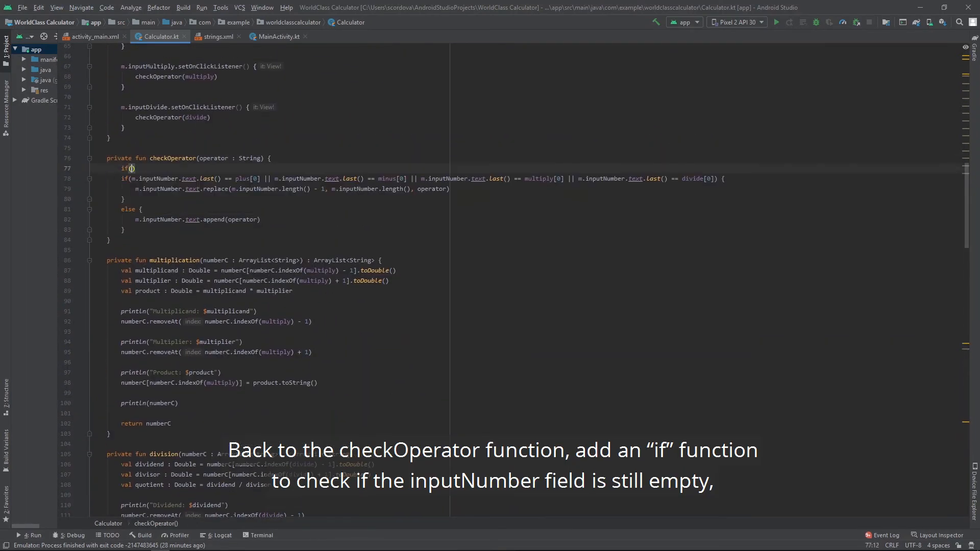
pyautogui.write('m.inputNumber.text.isEmpty()')
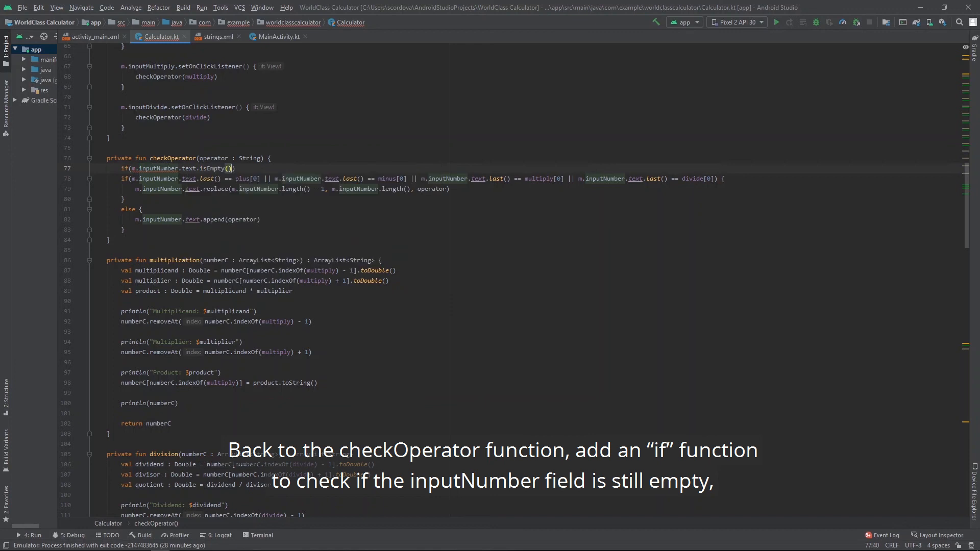
pyautogui.write('m.outputAnswer.setText("First input must be a number')
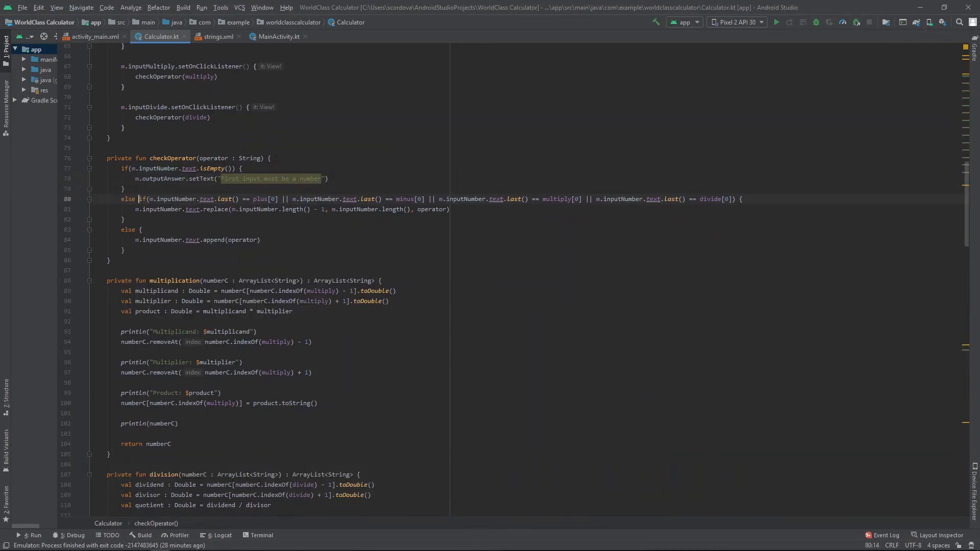
pyautogui.write('m.inputEquals.setOnClickListener() {')
pyautogui.write('m.outputAnswer.text')
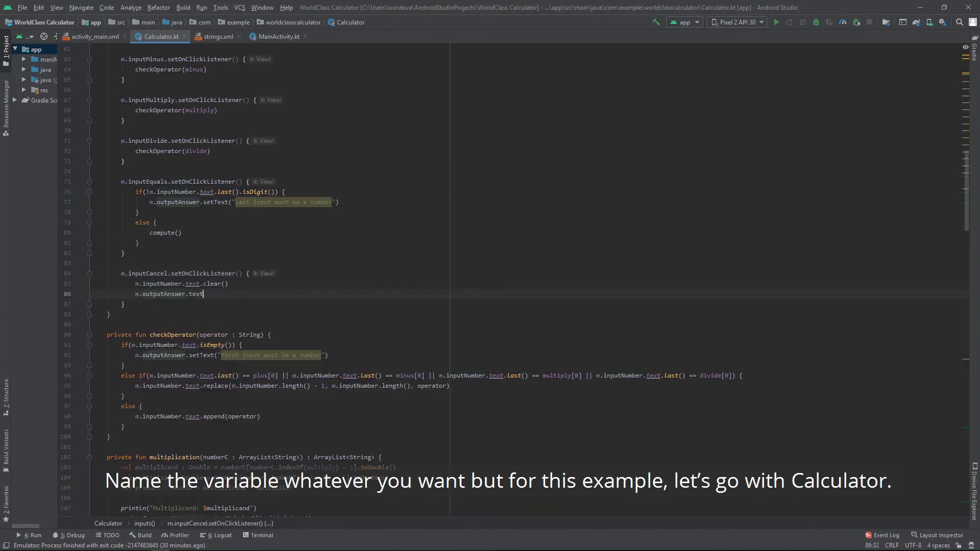
# Step: Make the cancel listener clear outputAnswer as well as inputNumber
pyautogui.write('.clear()')
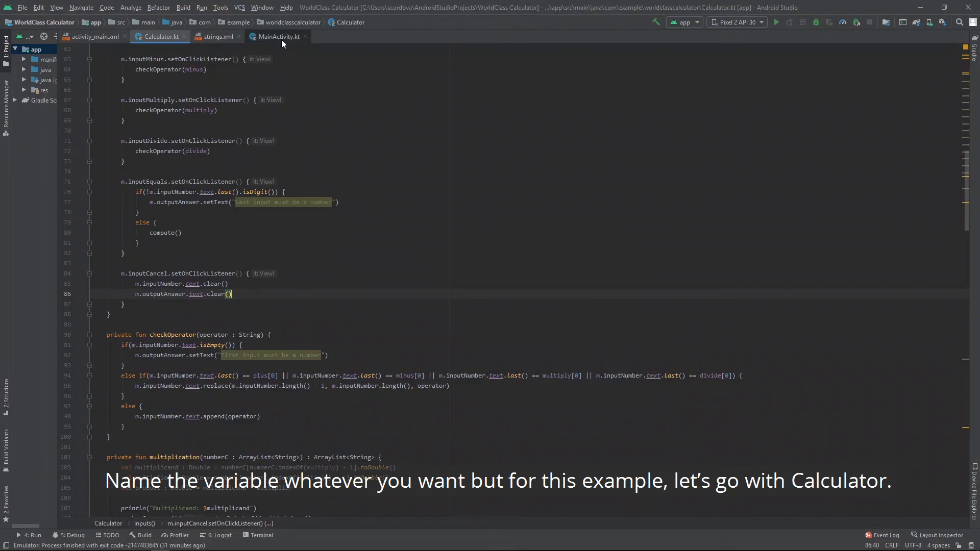
# Step: Declare val calculator = Calculator(this, this) in MainActivity's onCreate
pyautogui.click(279, 36)
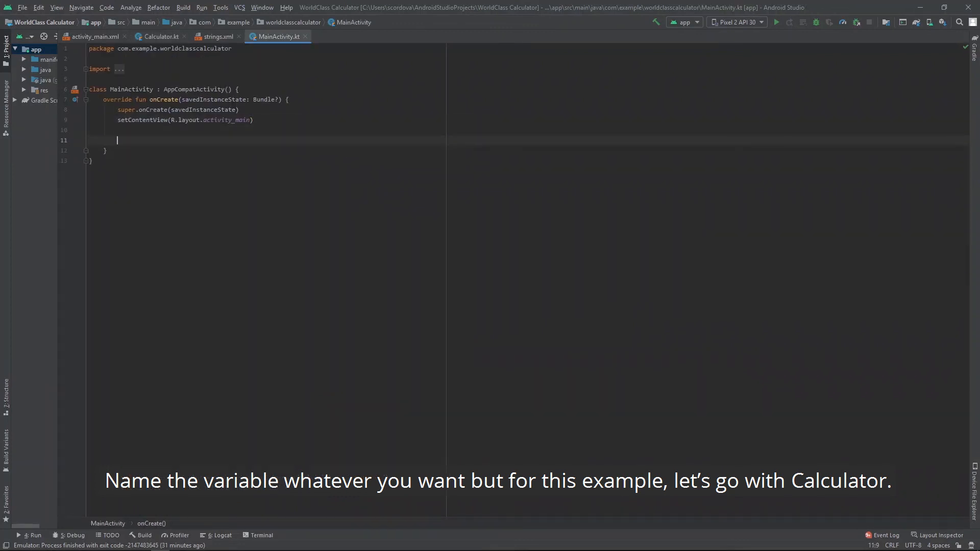
pyautogui.write('val calculator')
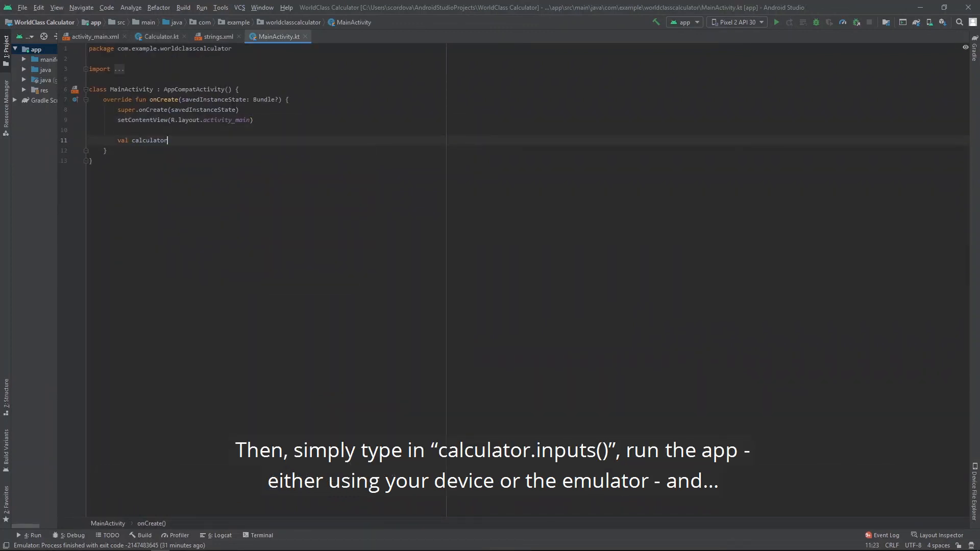
pyautogui.write('= Calculator(this, this')
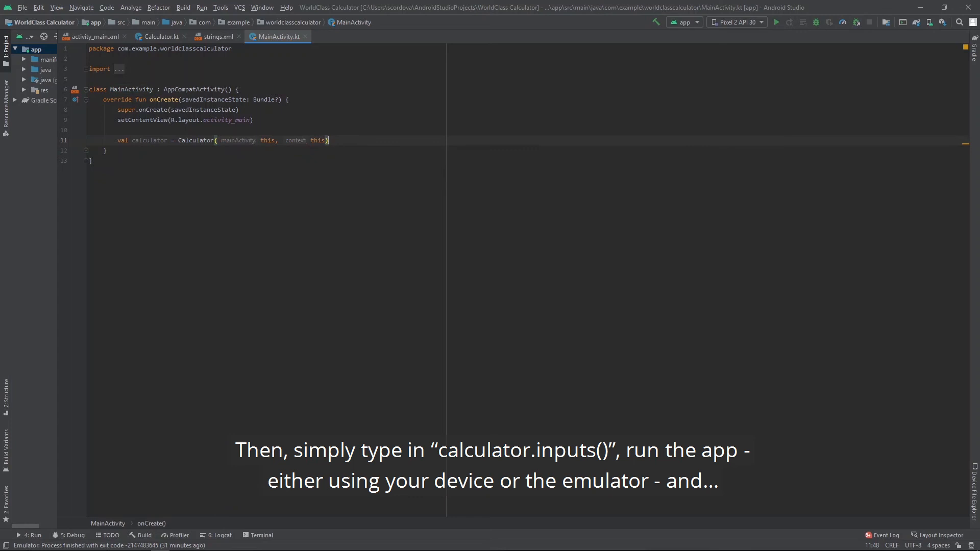
# Step: Run the app and evaluate 30*2-5/2+22*2 on the emulator calculator, getting 101.5
pyautogui.write('calculator')
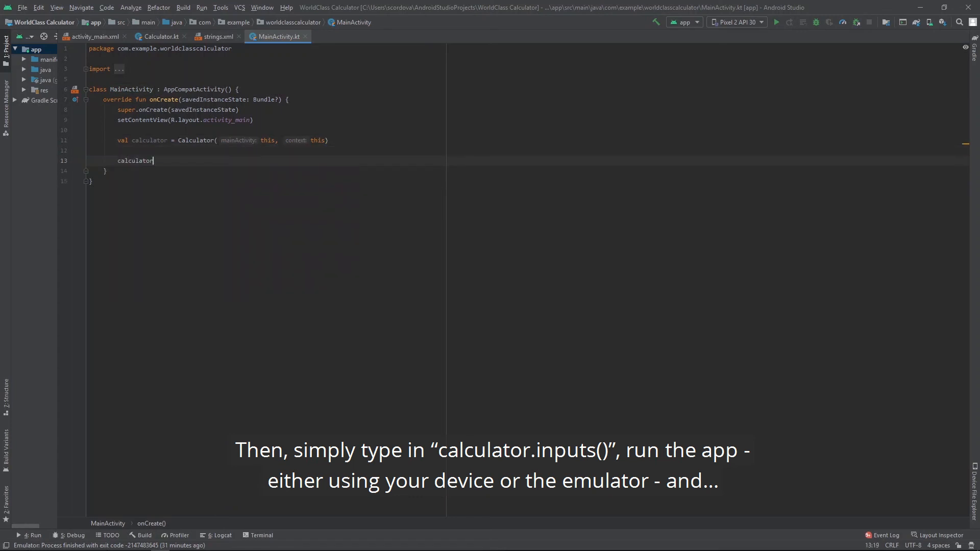
pyautogui.click(777, 22)
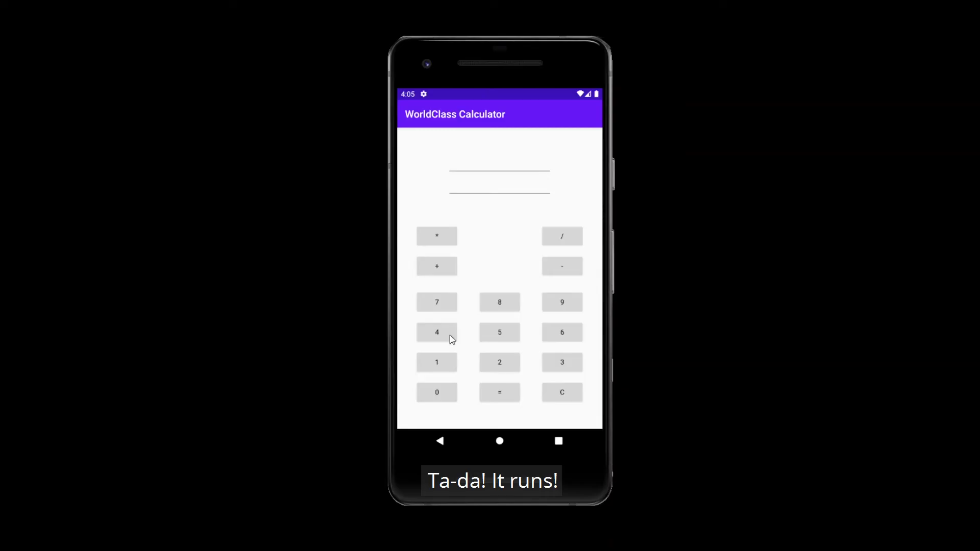
pyautogui.click(500, 362)
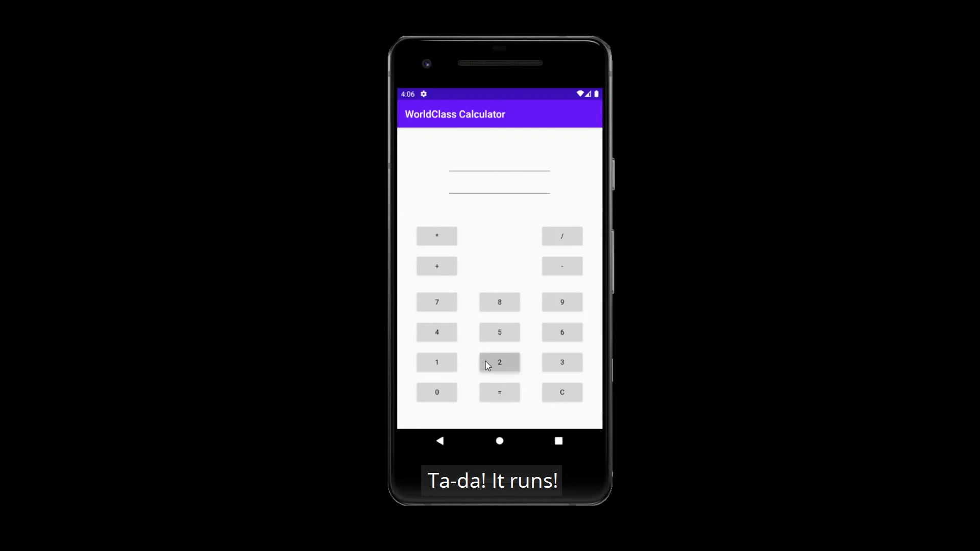
pyautogui.click(499, 392)
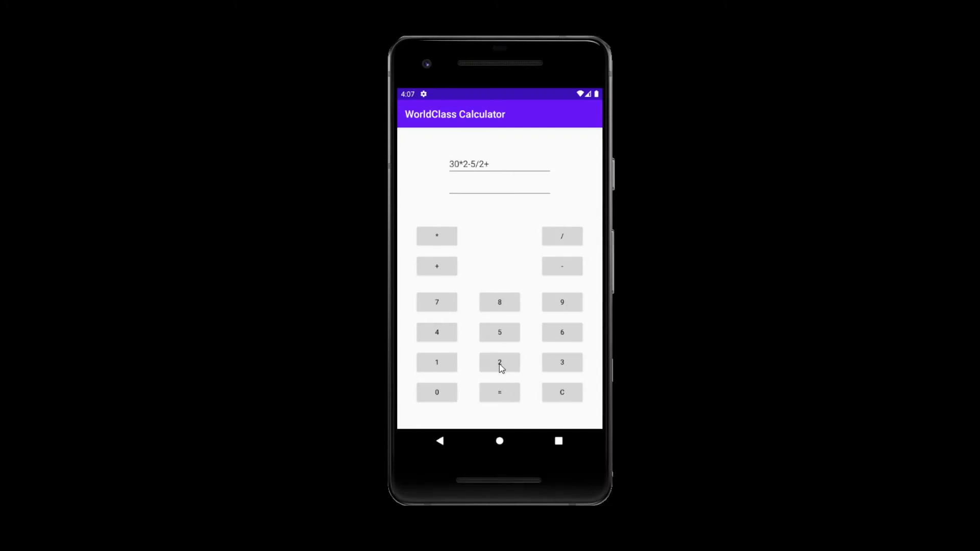
pyautogui.click(500, 393)
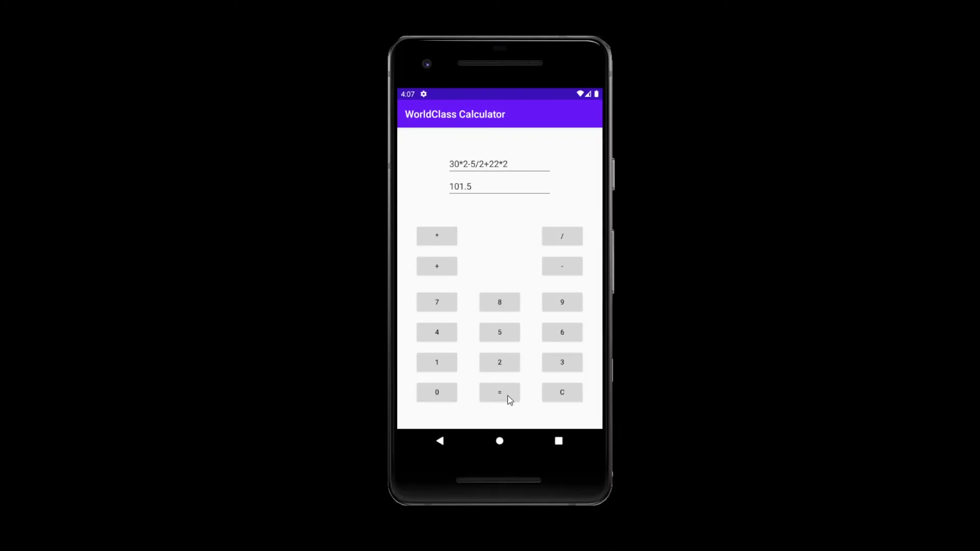